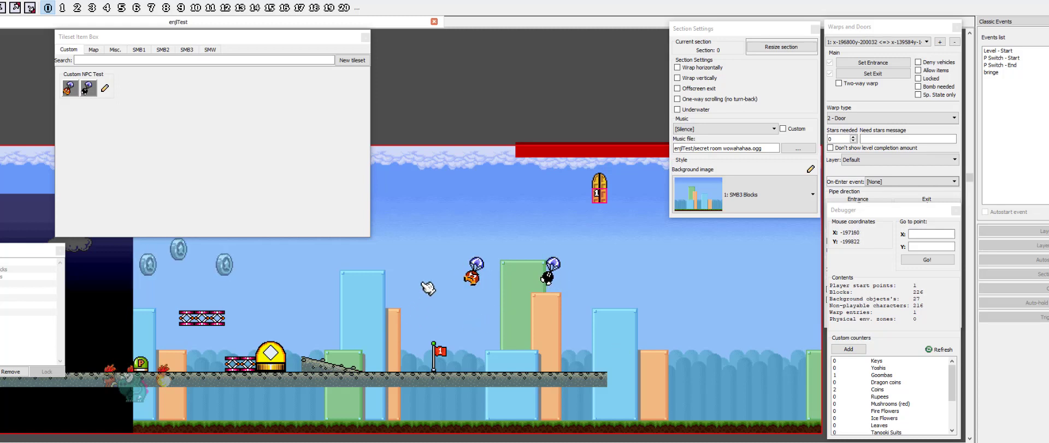
{"action": "mouse_move", "coordinate": [502, 329]}
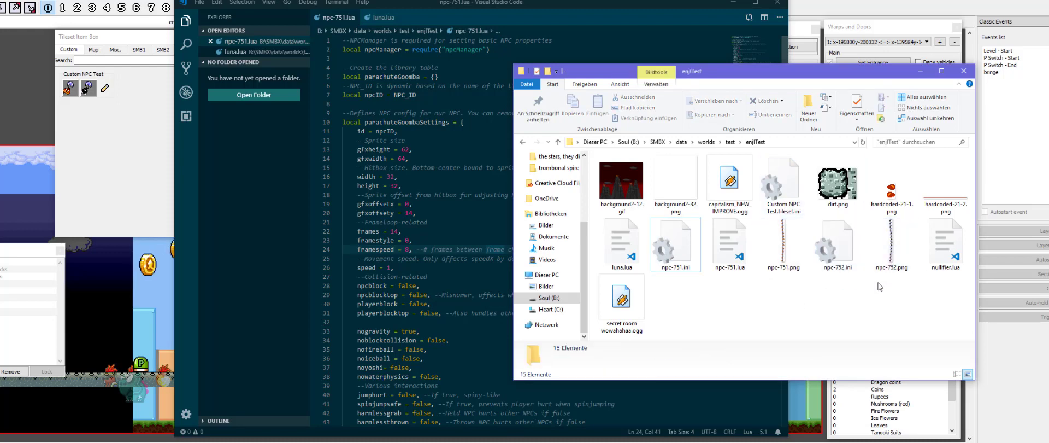
Step: Duplicate npc-751.lua in the level folder and rename the copy npc-752.lua
{"action": "left_click", "coordinate": [834, 247]}
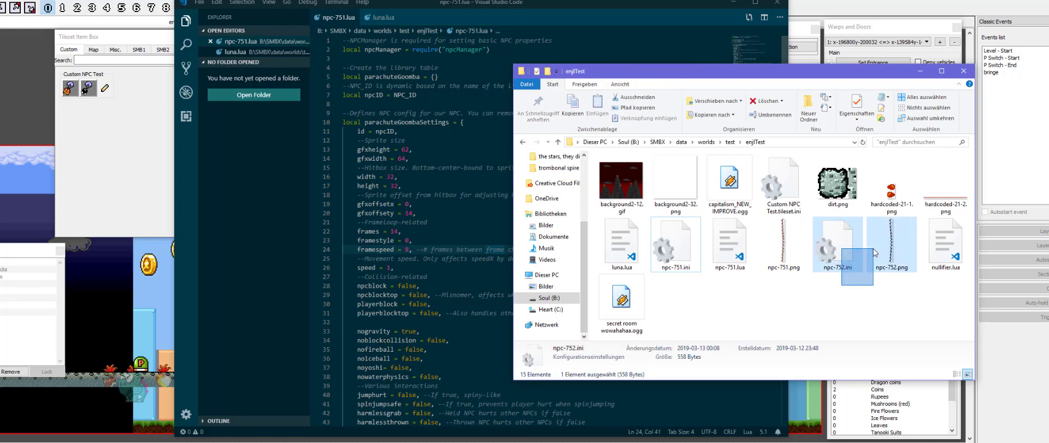
{"action": "double_click", "coordinate": [856, 247]}
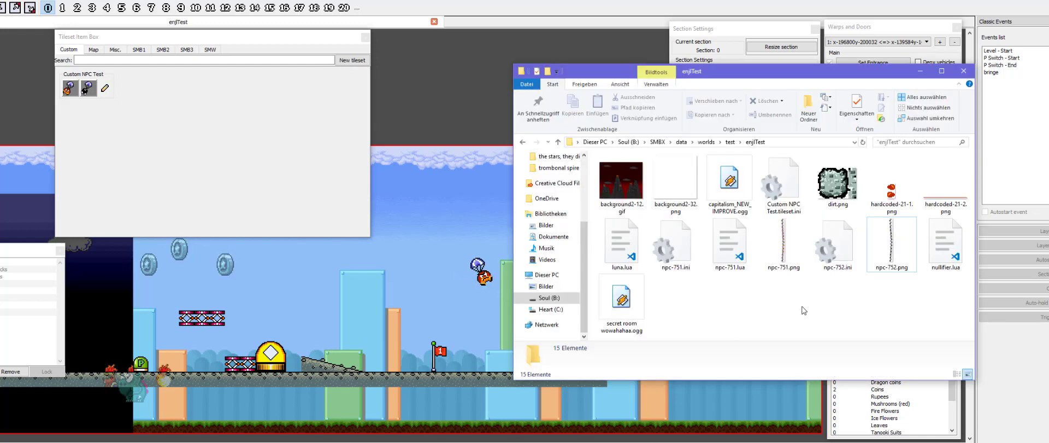
{"action": "mouse_move", "coordinate": [782, 294]}
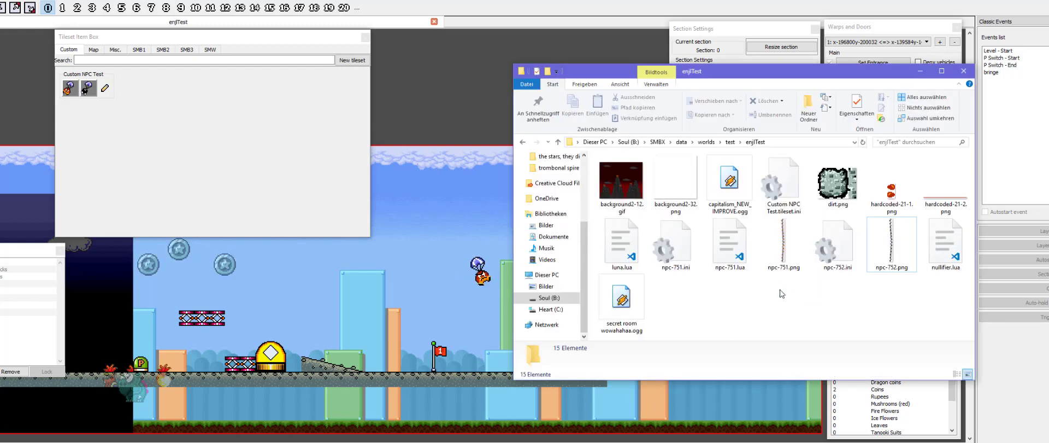
{"action": "left_click", "coordinate": [729, 240]}
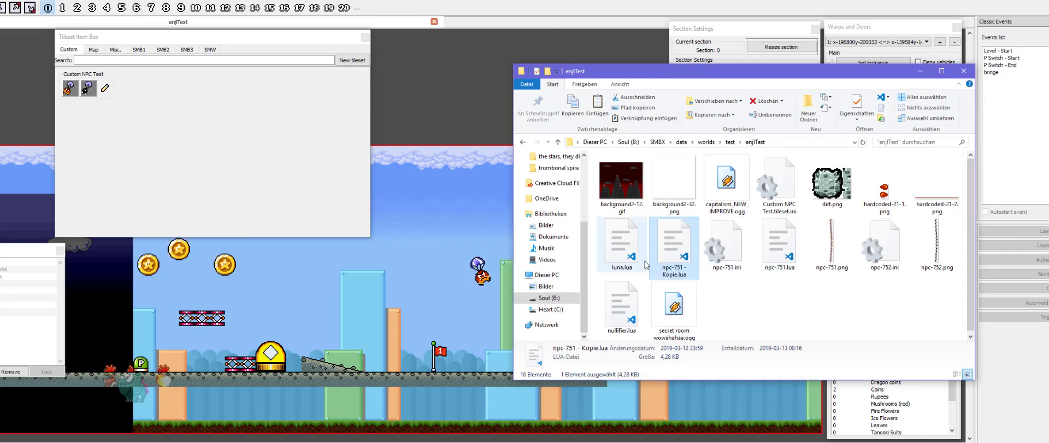
{"action": "left_click", "coordinate": [674, 238]}
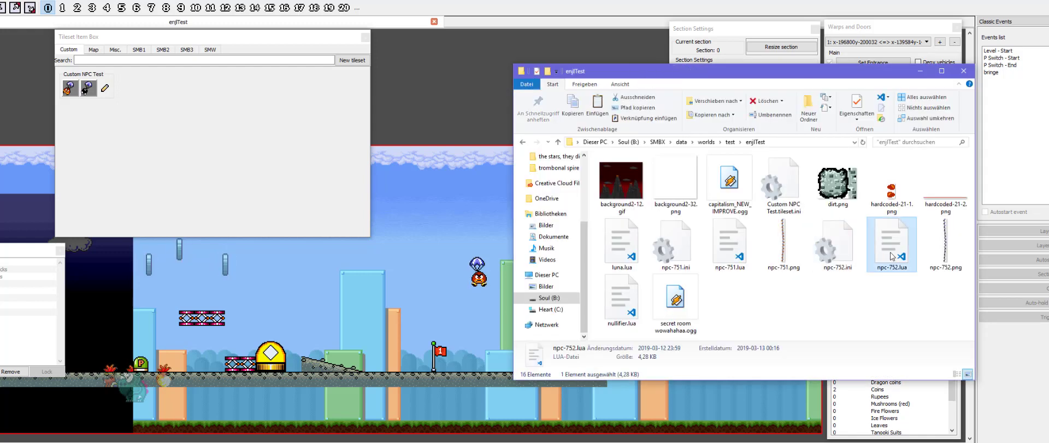
Step: Review npc-752.lua in the editor, noting the transform id 365 in its AI code
{"action": "double_click", "coordinate": [892, 243]}
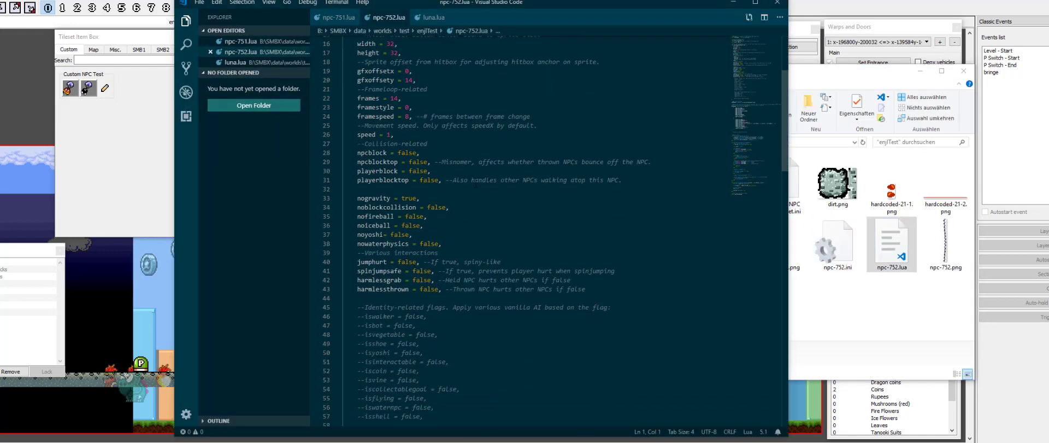
{"action": "scroll", "scroll_direction": "down", "scroll_amount": 3}
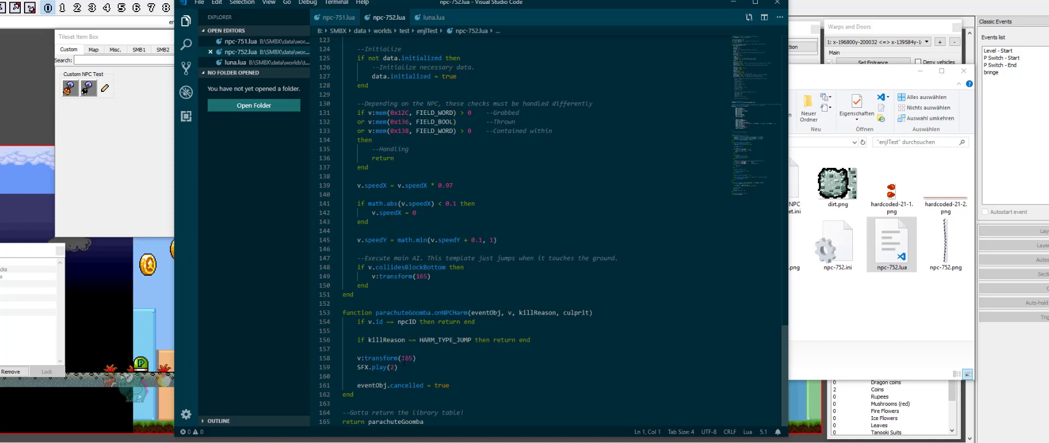
{"action": "double_click", "coordinate": [419, 277]}
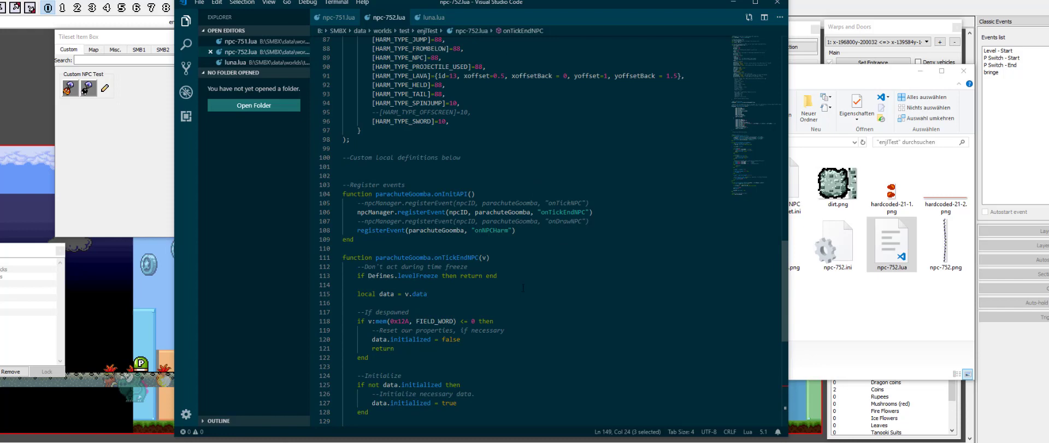
{"action": "scroll", "scroll_direction": "down", "scroll_amount": 3}
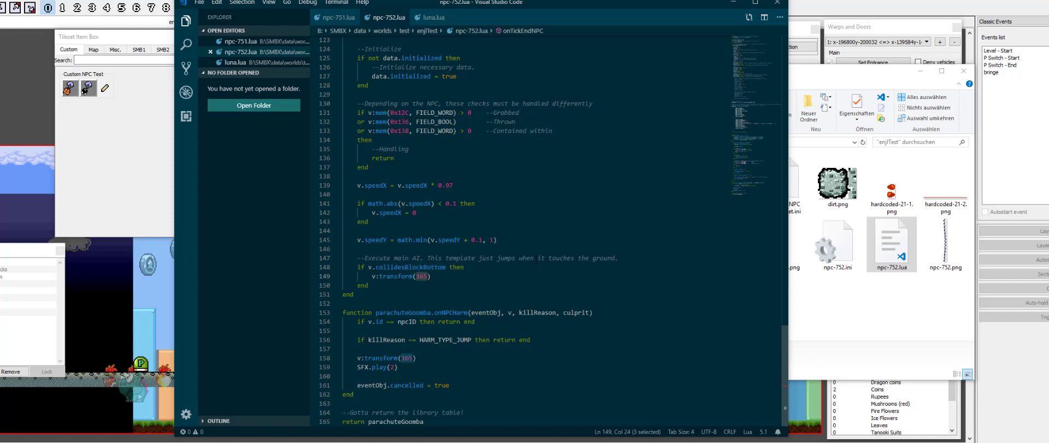
{"action": "scroll", "scroll_direction": "down", "scroll_amount": 3}
{"action": "type", "text": "A"}
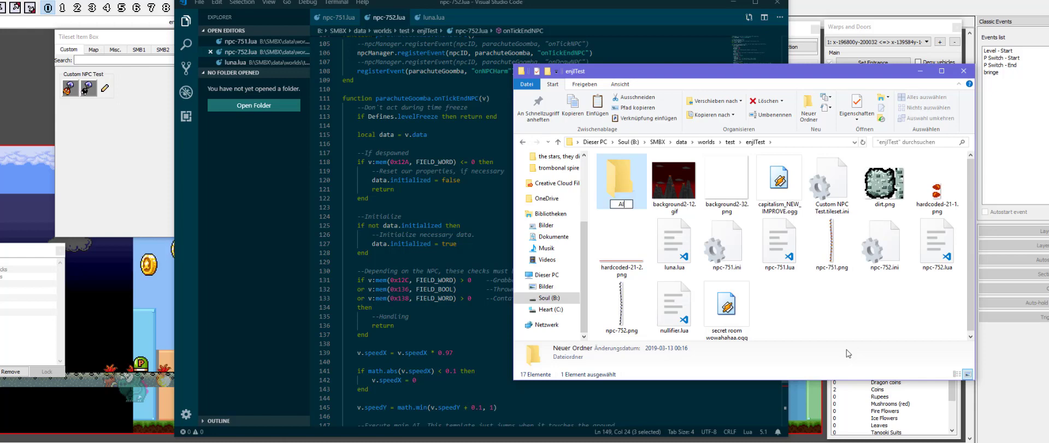
Step: Inside the new AI folder, create an empty parachutingNPC.lua and load it in the editor
{"action": "double_click", "coordinate": [622, 180]}
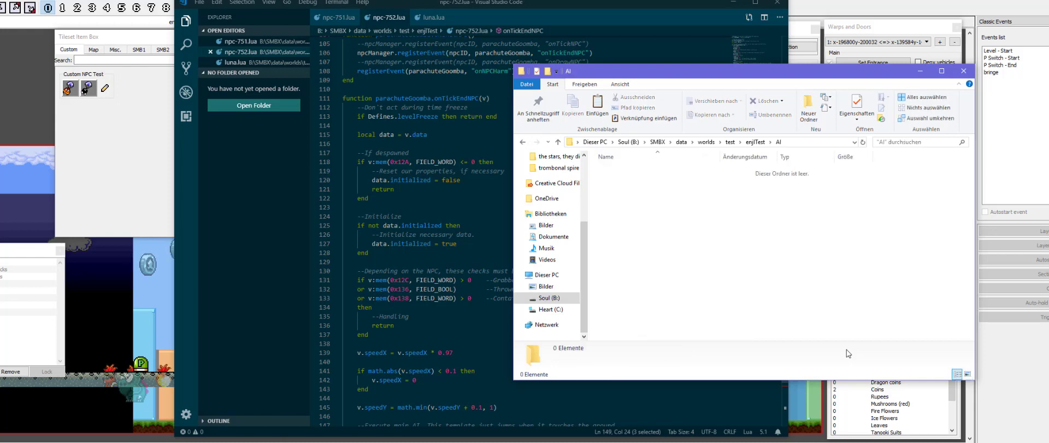
{"action": "mouse_move", "coordinate": [737, 211]}
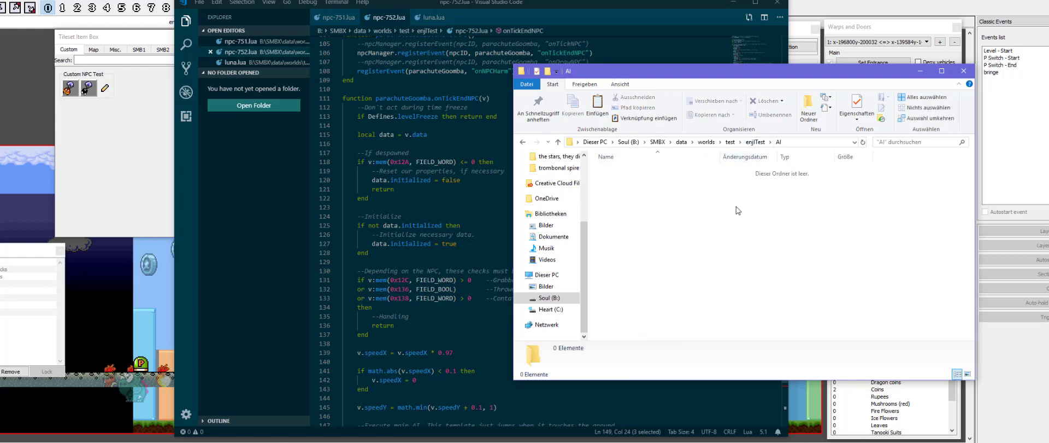
{"action": "right_click", "coordinate": [735, 211]}
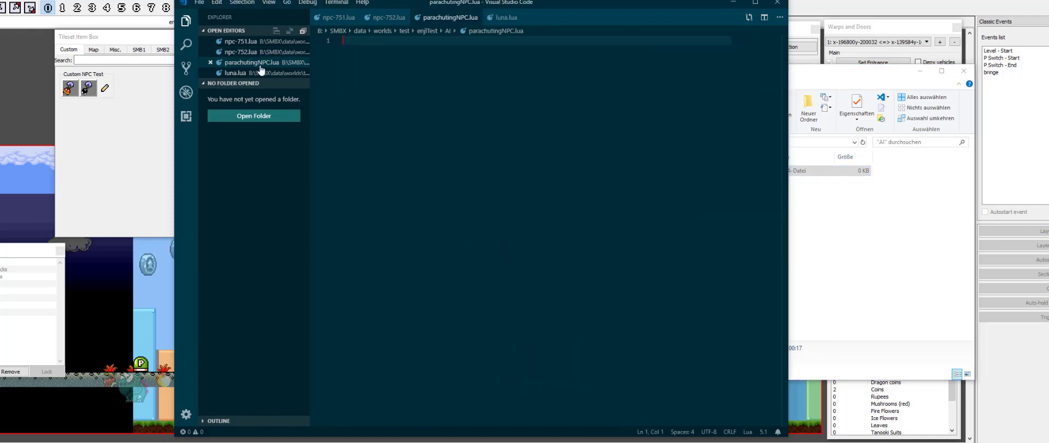
{"action": "mouse_move", "coordinate": [262, 61]}
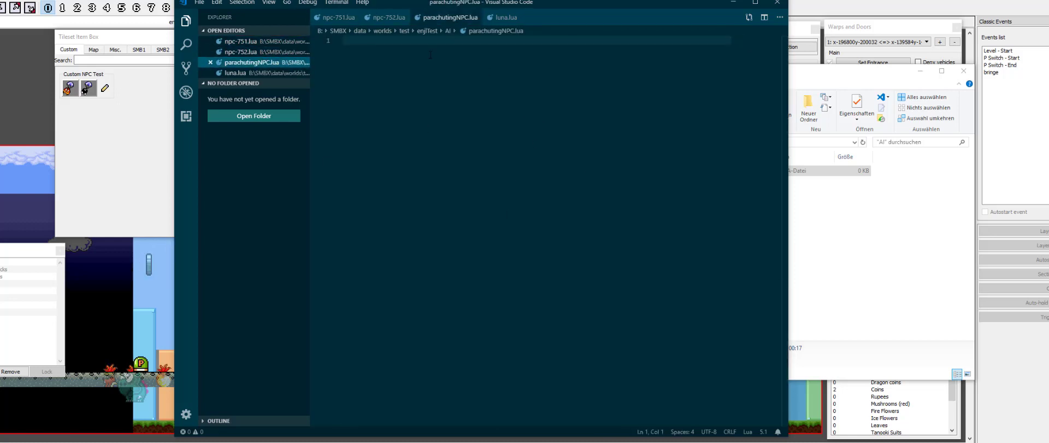
{"action": "mouse_move", "coordinate": [251, 52]}
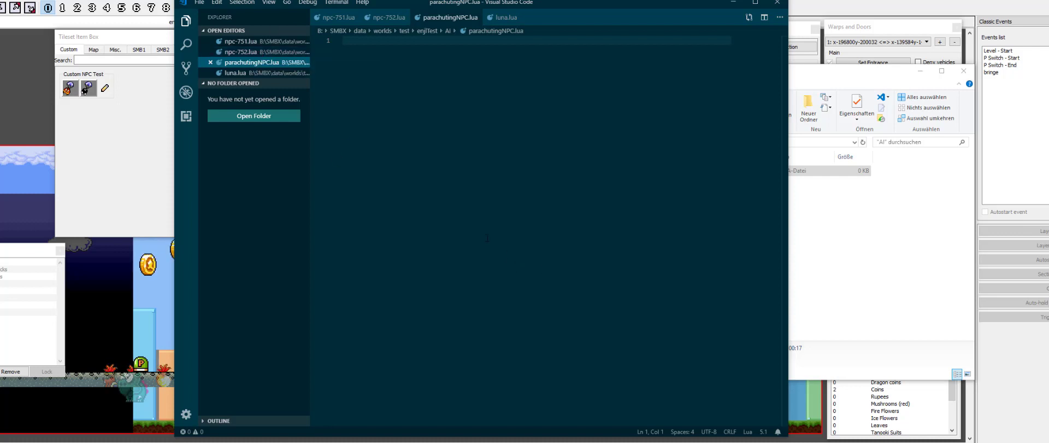
{"action": "mouse_move", "coordinate": [240, 51]}
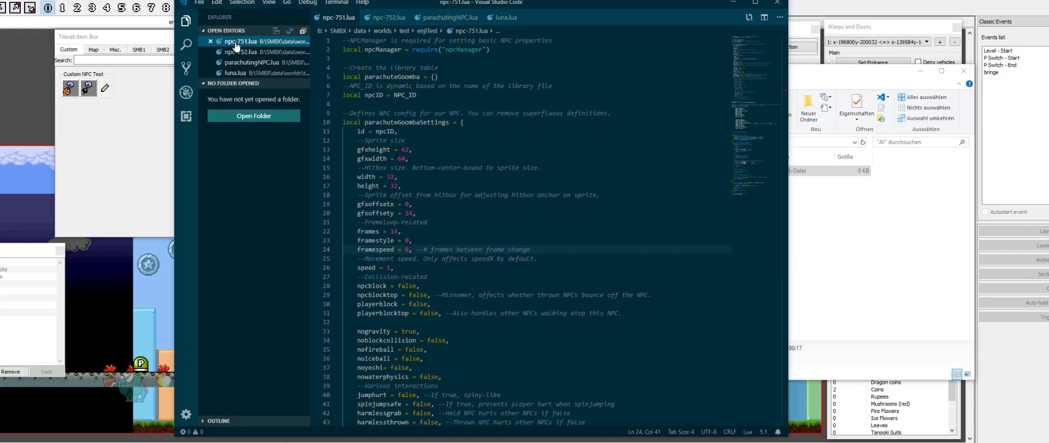
Step: Paste the event code into parachutingNPC.lua as a local parachuteNPC table, renaming parachuteGoomba and returning it
{"action": "scroll", "scroll_direction": "down", "scroll_amount": 3}
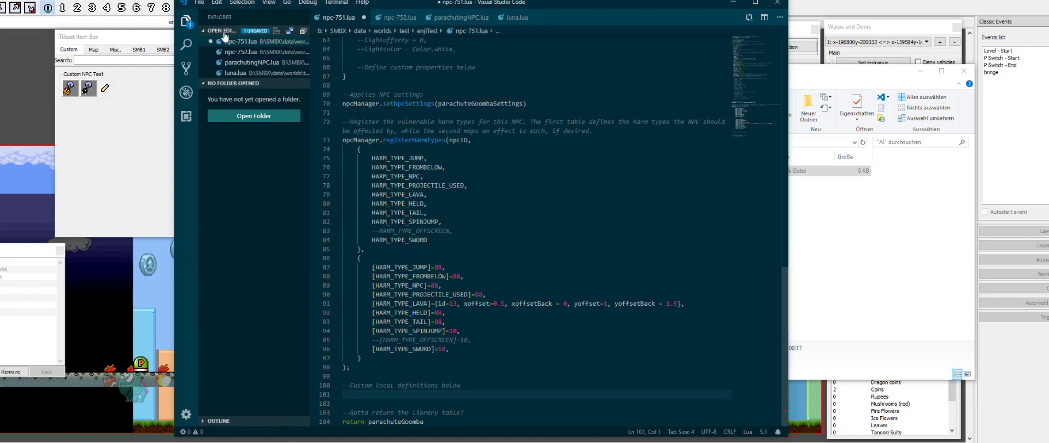
{"action": "left_click", "coordinate": [460, 17]}
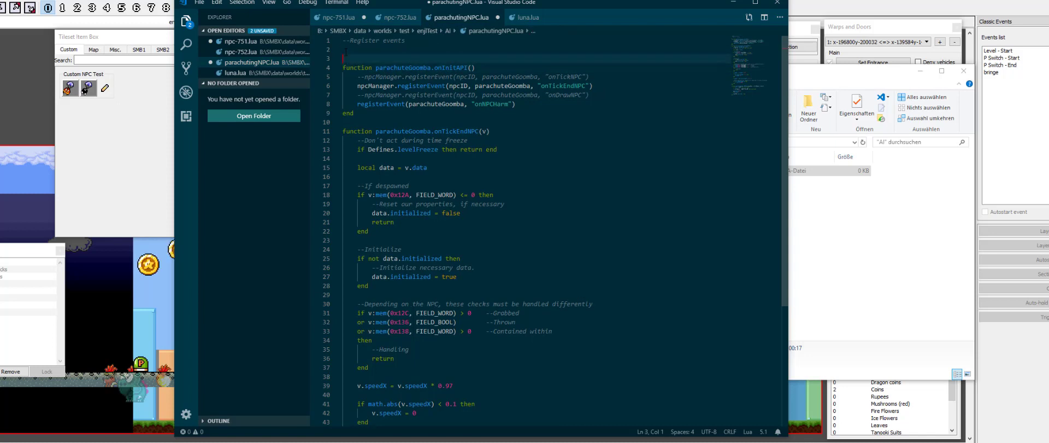
{"action": "type", "text": "local"}
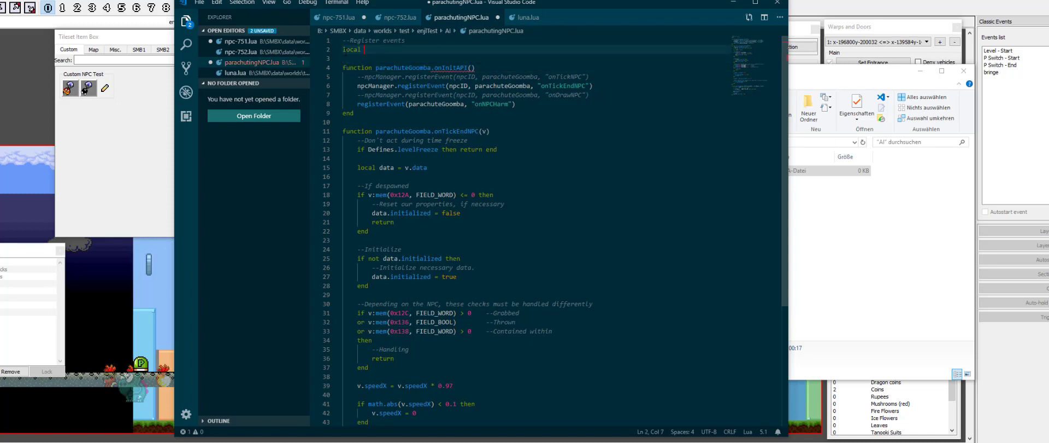
{"action": "type", "text": "parachuteGoomba = {"}
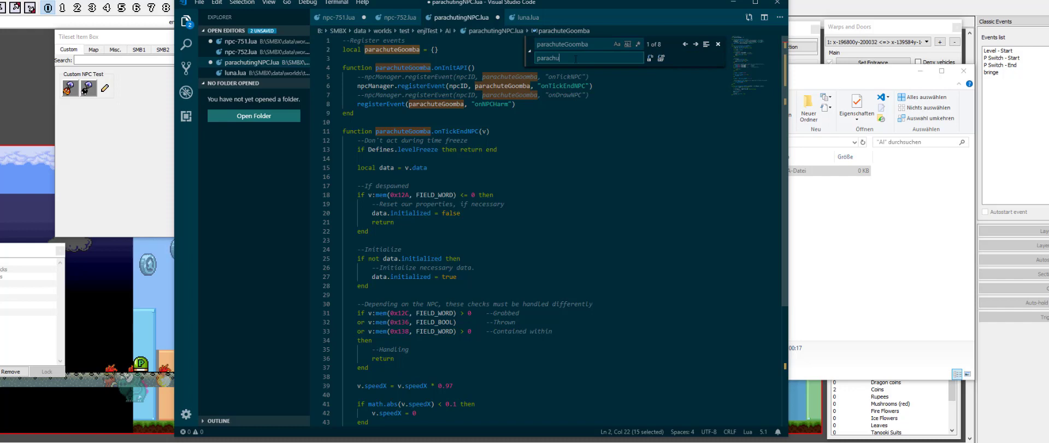
{"action": "left_click", "coordinate": [661, 58]}
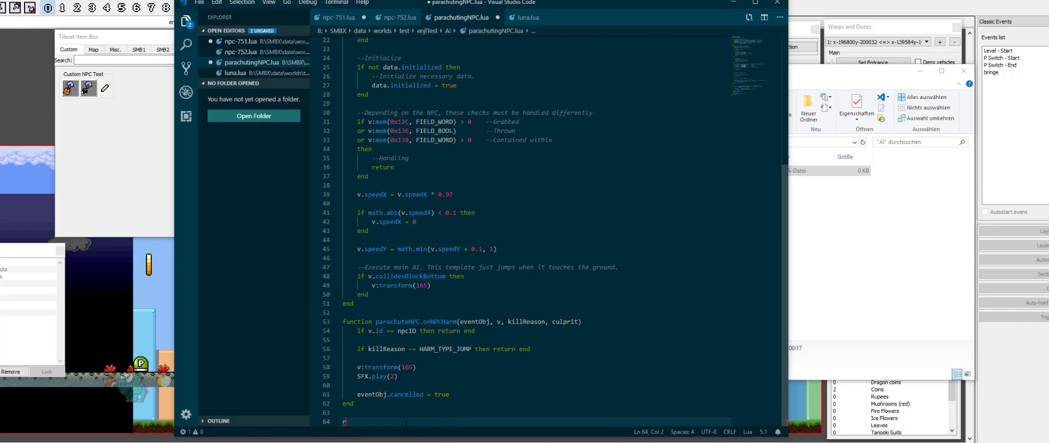
{"action": "type", "text": "return parachuteNPC"}
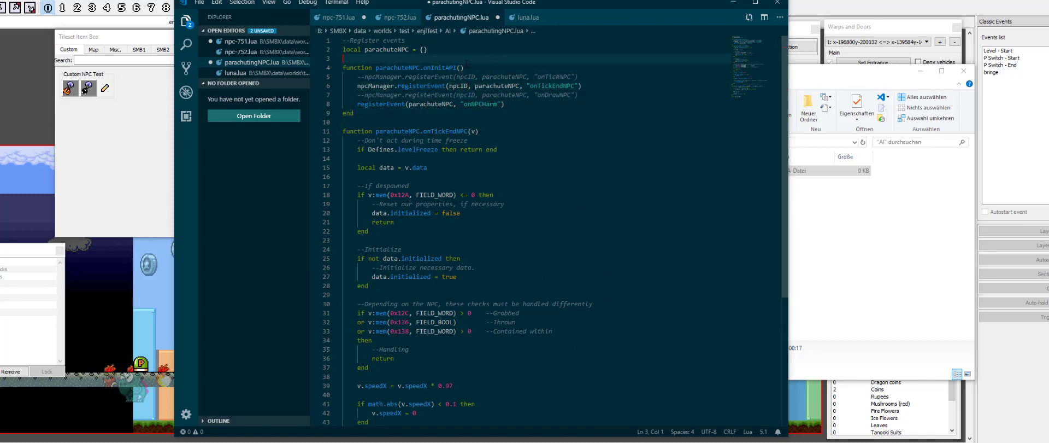
Step: Rename onInitAPI to register(id) and declare a local npcIDs table
{"action": "double_click", "coordinate": [415, 67]}
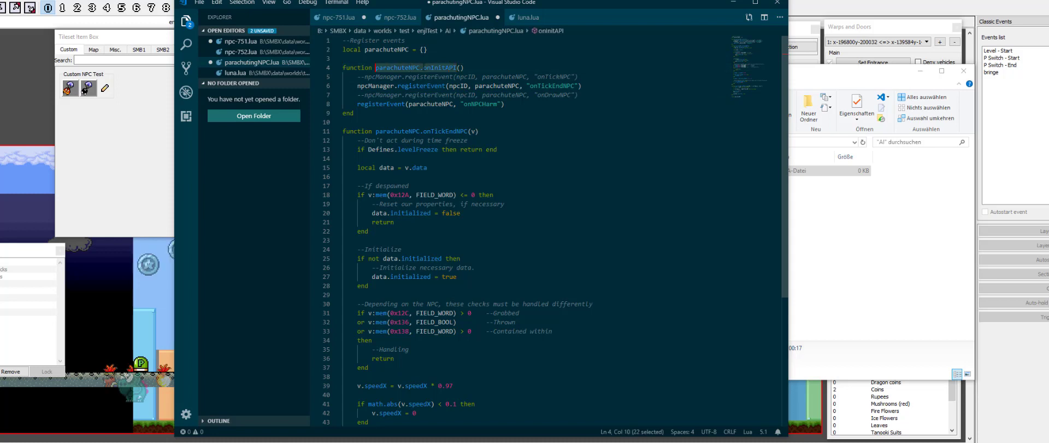
{"action": "type", "text": "register"}
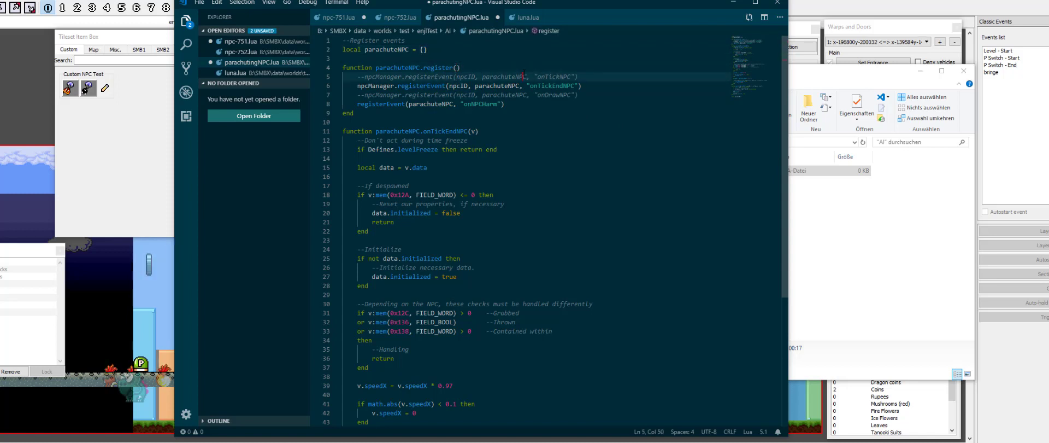
{"action": "left_click", "coordinate": [458, 68]}
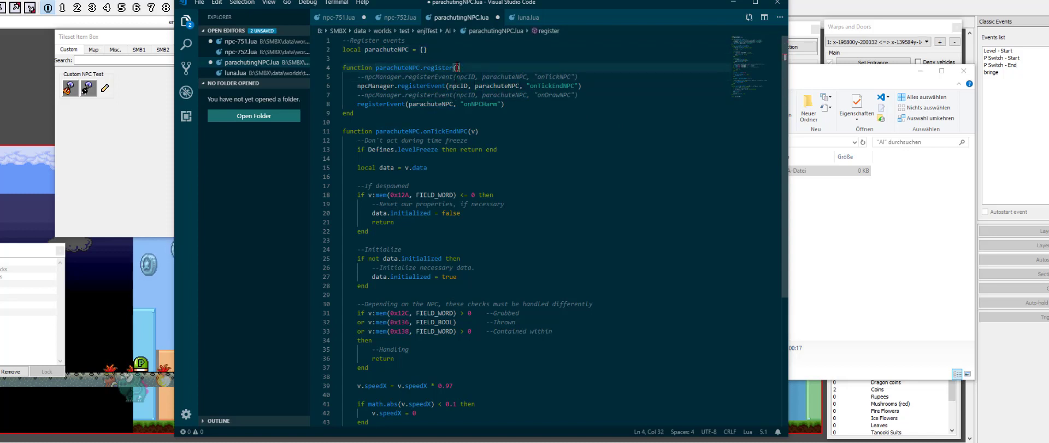
{"action": "type", "text": "id"}
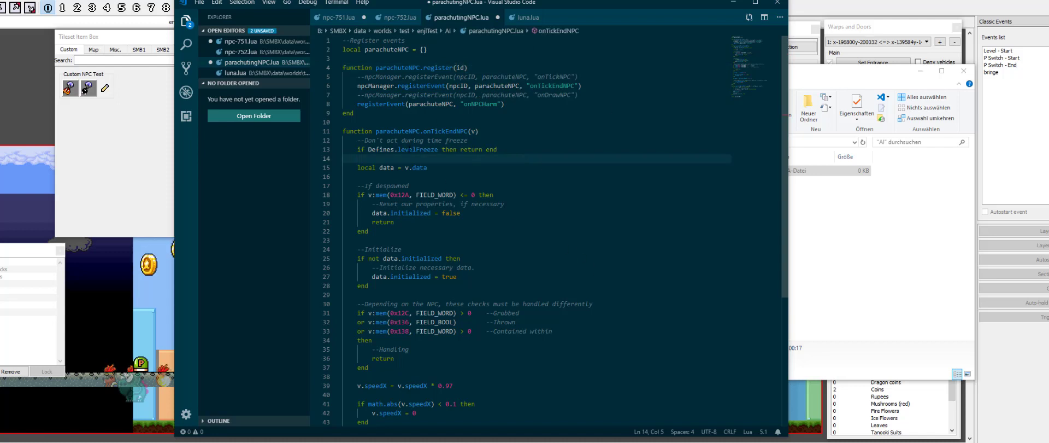
{"action": "left_click", "coordinate": [458, 86]}
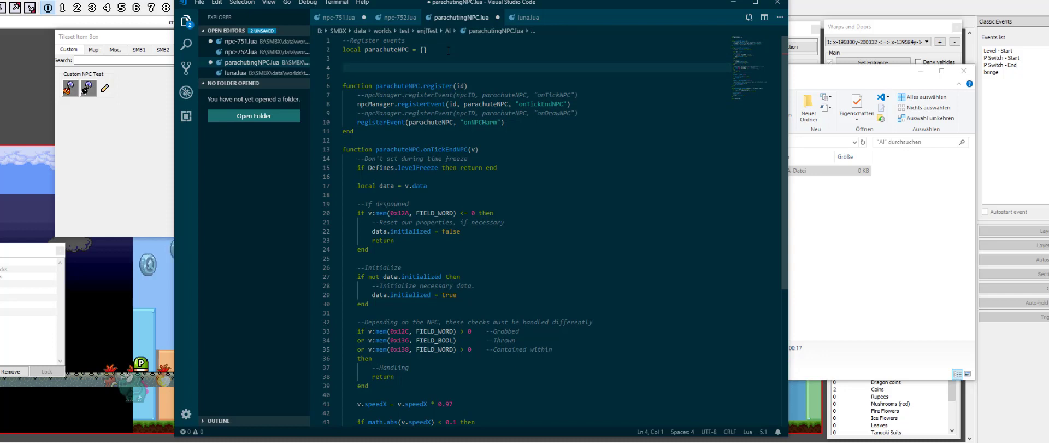
{"action": "type", "text": "local"}
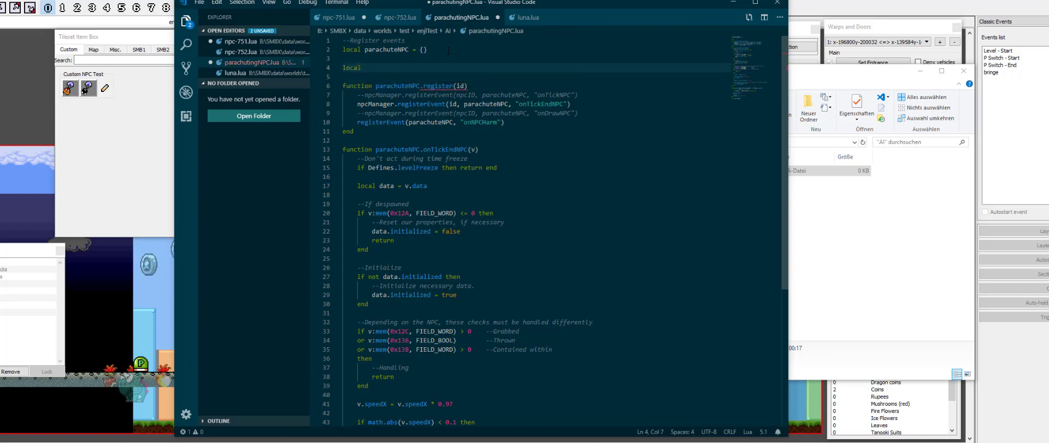
{"action": "type", "text": "npcIDs = {"}
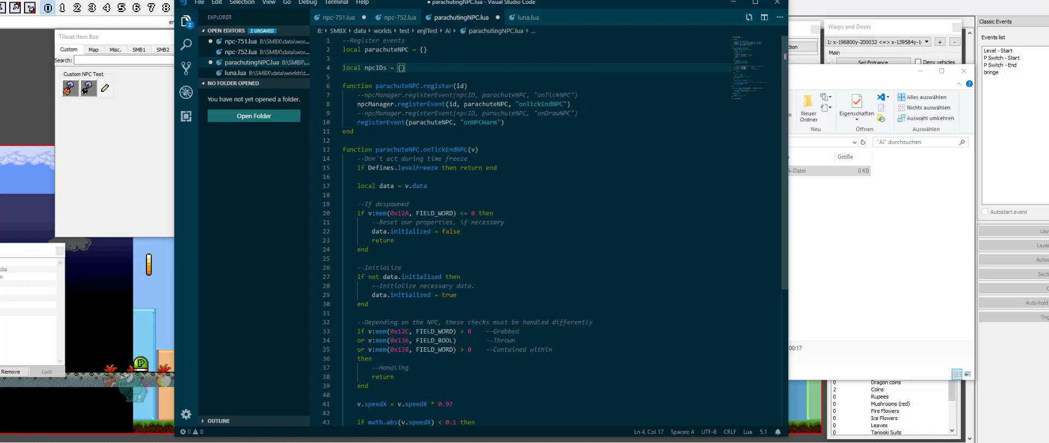
Step: Record npcIDs[id] = true in register and make onNPCHarm return for unregistered ids
{"action": "left_click", "coordinate": [569, 104]}
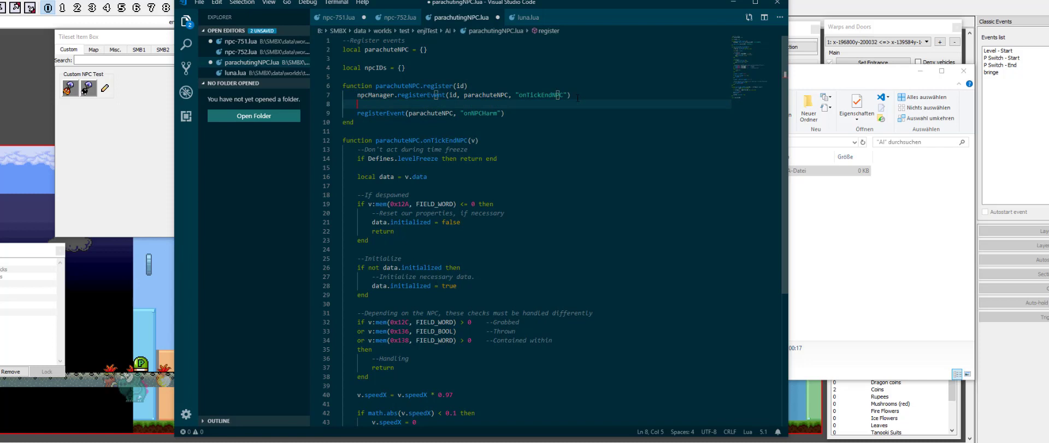
{"action": "key", "text": "Enter"}
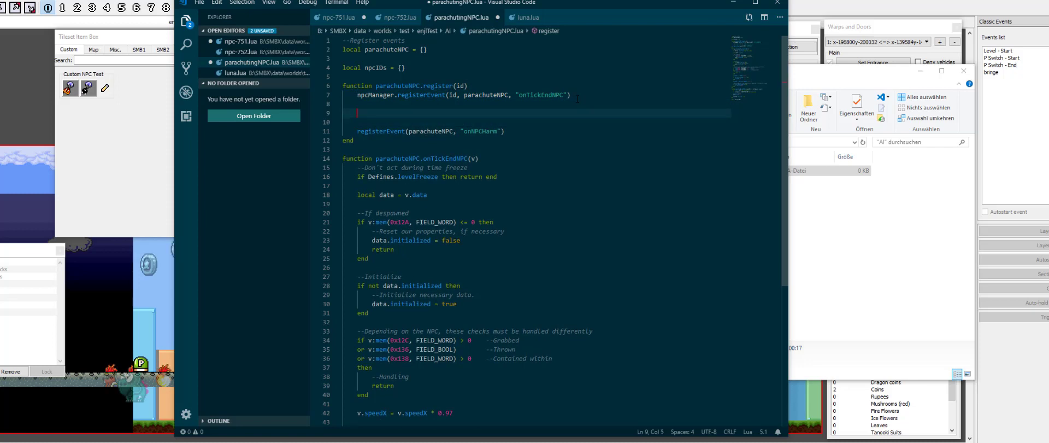
{"action": "type", "text": "npcIDs"}
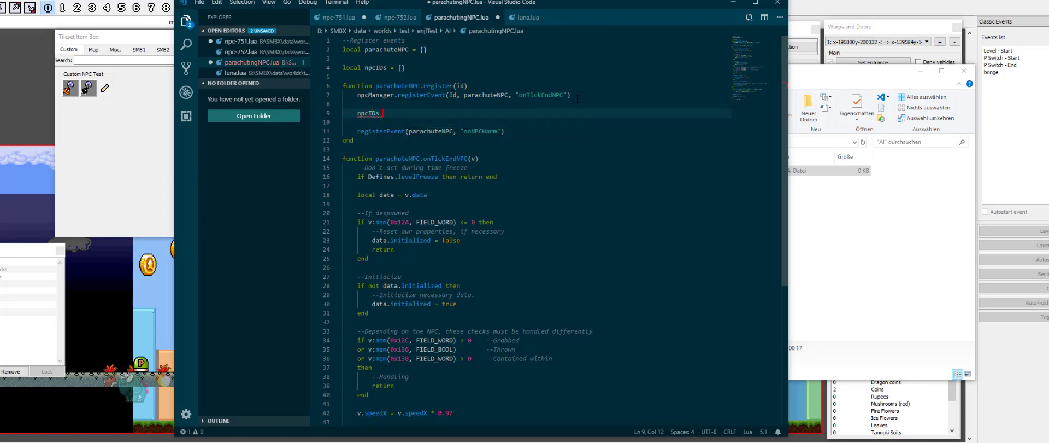
{"action": "type", "text": "[id] ="}
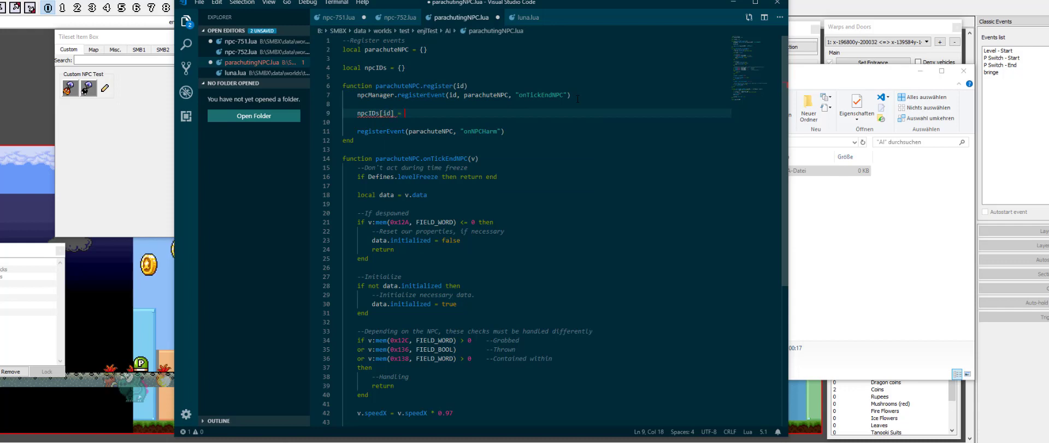
{"action": "type", "text": "true"}
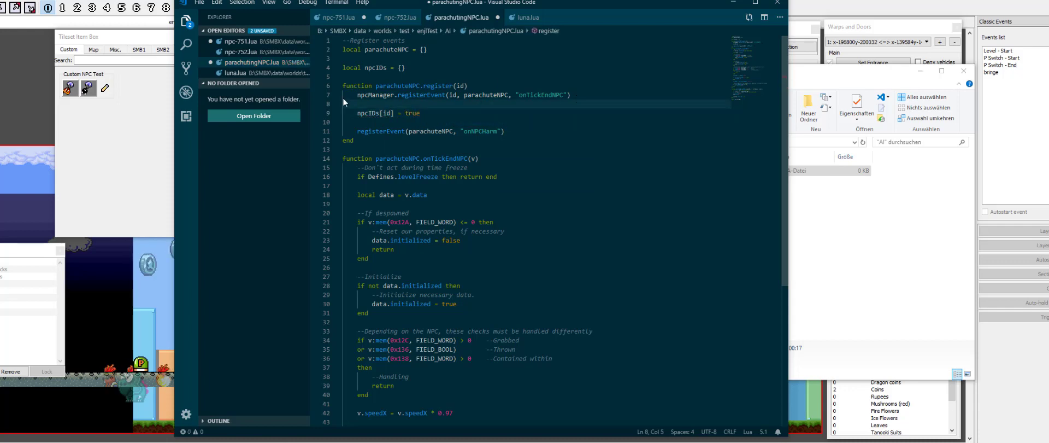
{"action": "scroll", "scroll_direction": "down", "scroll_amount": 3}
{"action": "type", "text": "if npcIDs[v.id] then return end"}
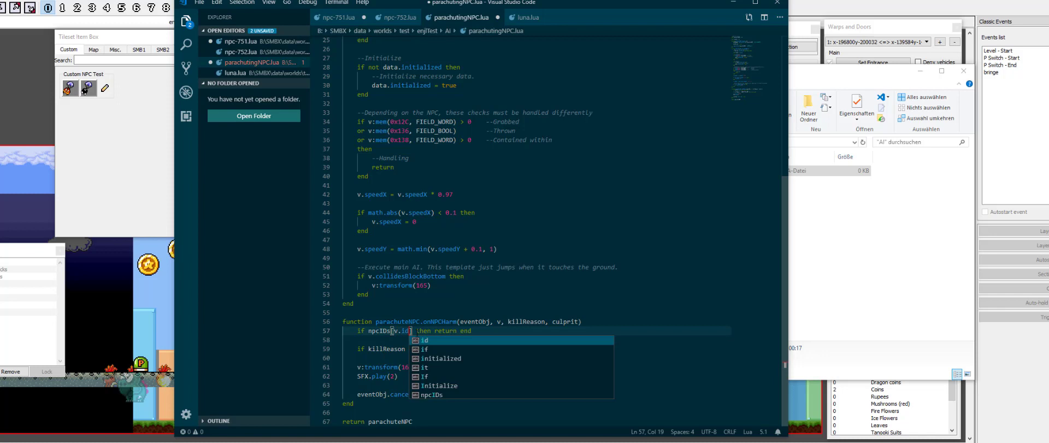
{"action": "type", "text": "no"}
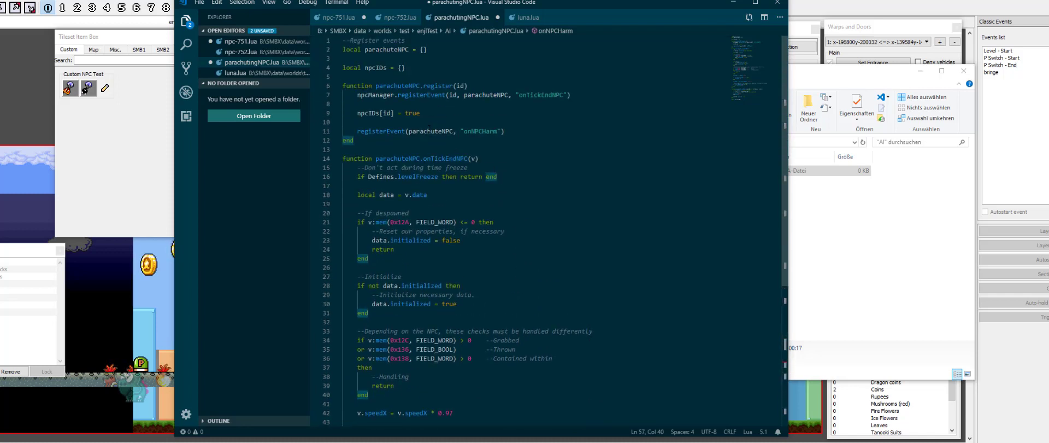
{"action": "left_click", "coordinate": [469, 131]}
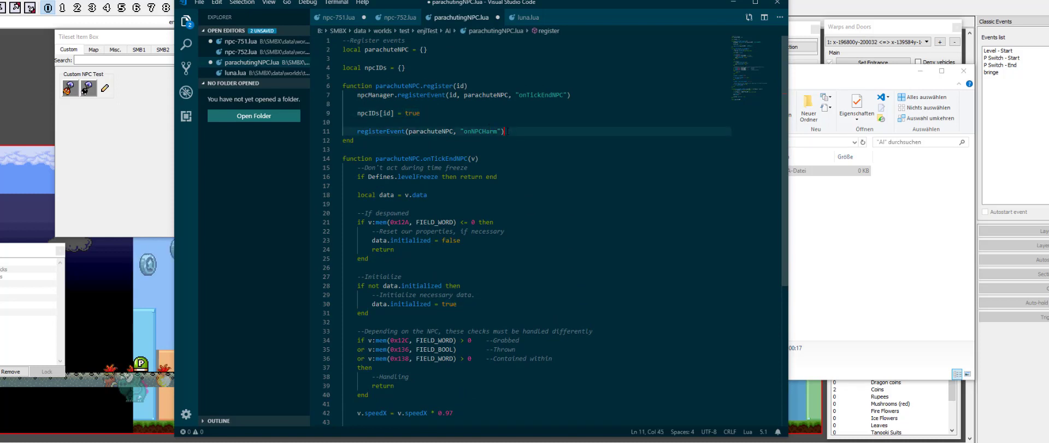
Step: Add parachuteNPC.onInitAPI holding the onNPCHarm registerEvent line removed from register
{"action": "left_click", "coordinate": [389, 131]}
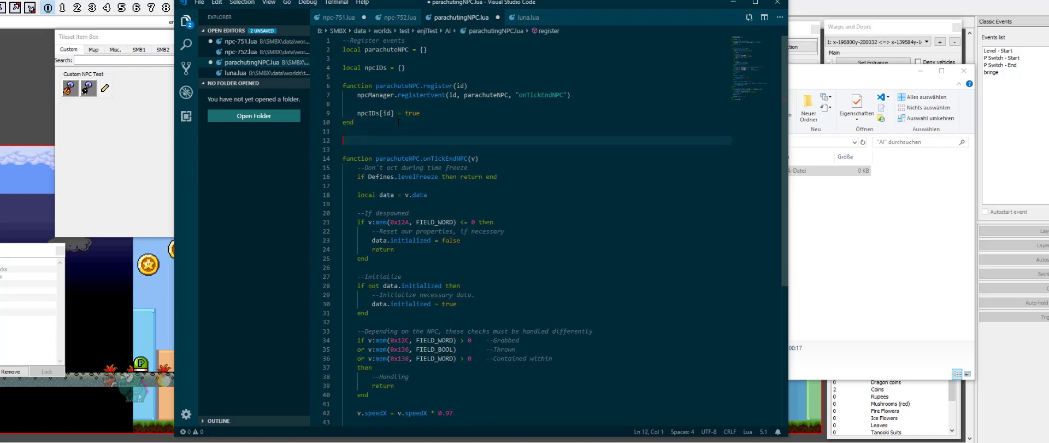
{"action": "type", "text": "function parachuteNPC.on"}
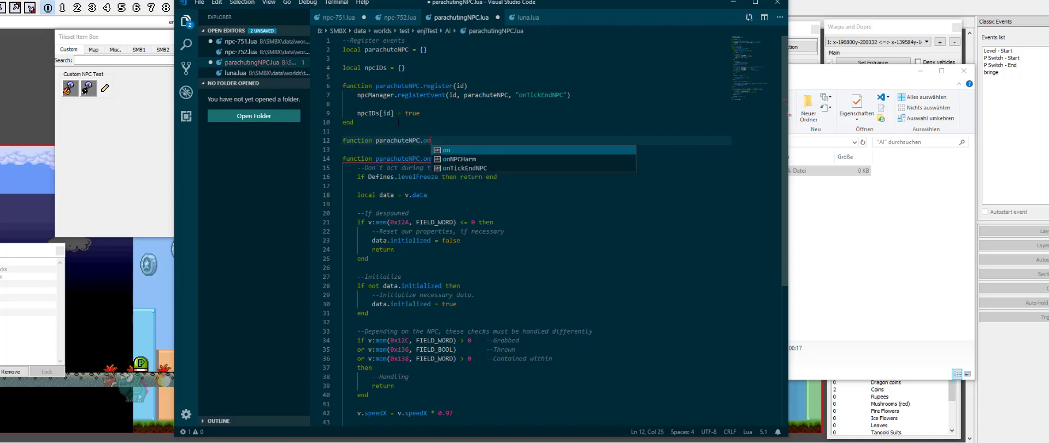
{"action": "type", "text": "Ti"}
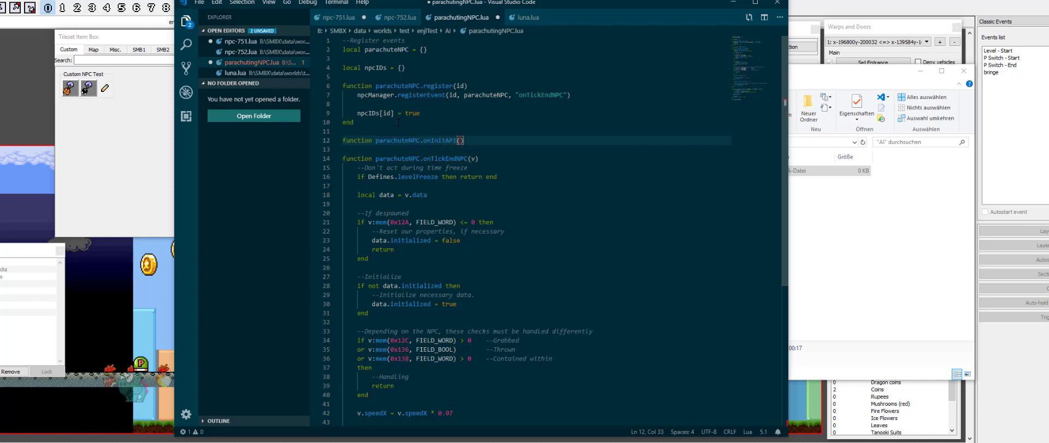
{"action": "type", "text": "registerEvent(parachuteNPC, \"onNPCHarm\")"}
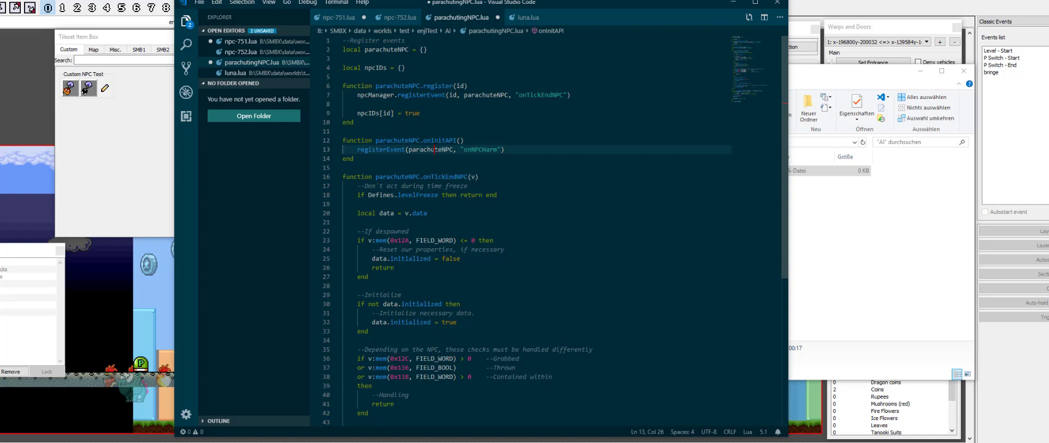
{"action": "left_click_drag", "start_coordinate": [357, 149], "coordinate": [506, 149]}
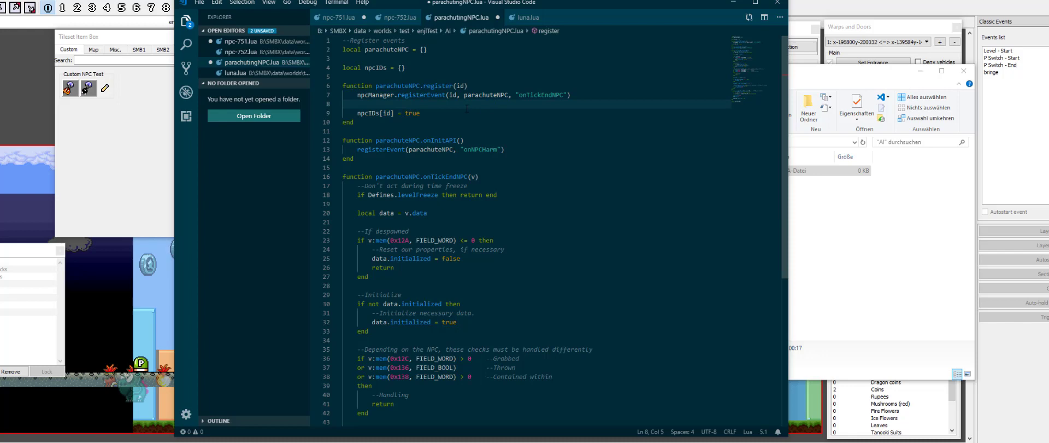
{"action": "scroll", "scroll_direction": "down", "scroll_amount": 3}
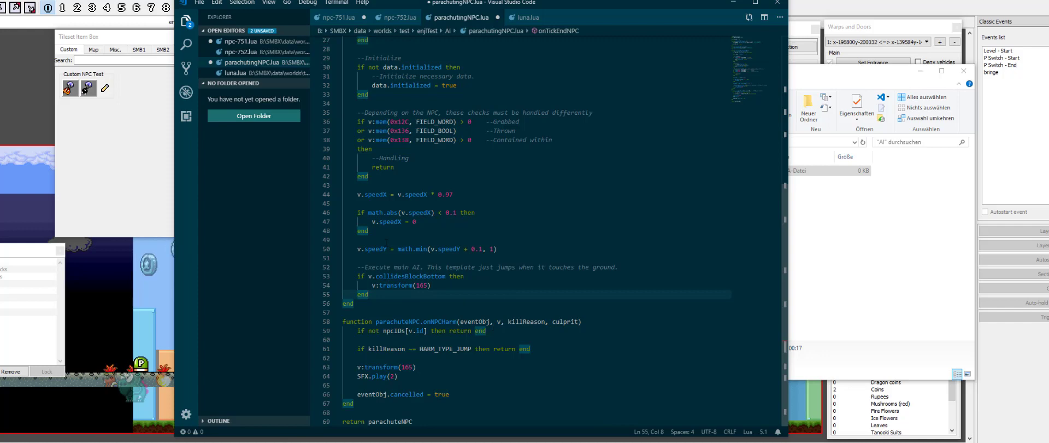
Step: In npc-751.lua require AI/parachutingNPC as parachute and call parachute.register(npcID)
{"action": "left_click", "coordinate": [348, 17]}
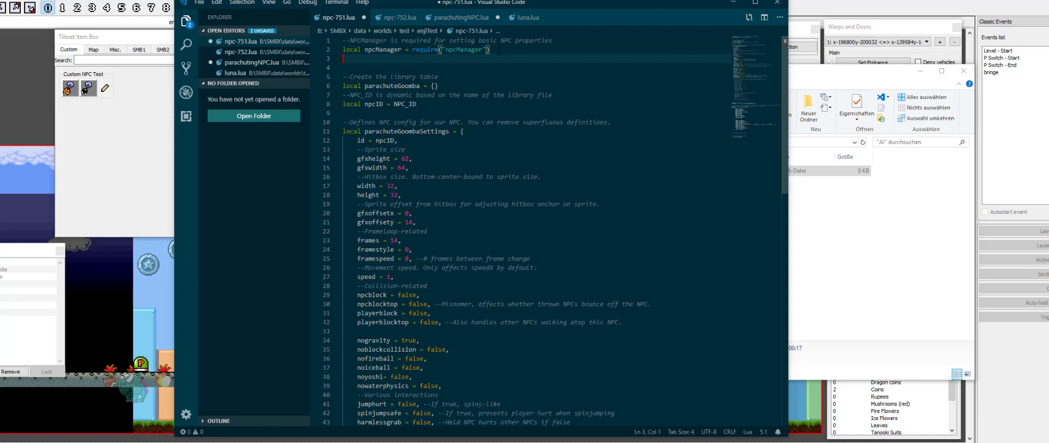
{"action": "type", "text": "local"}
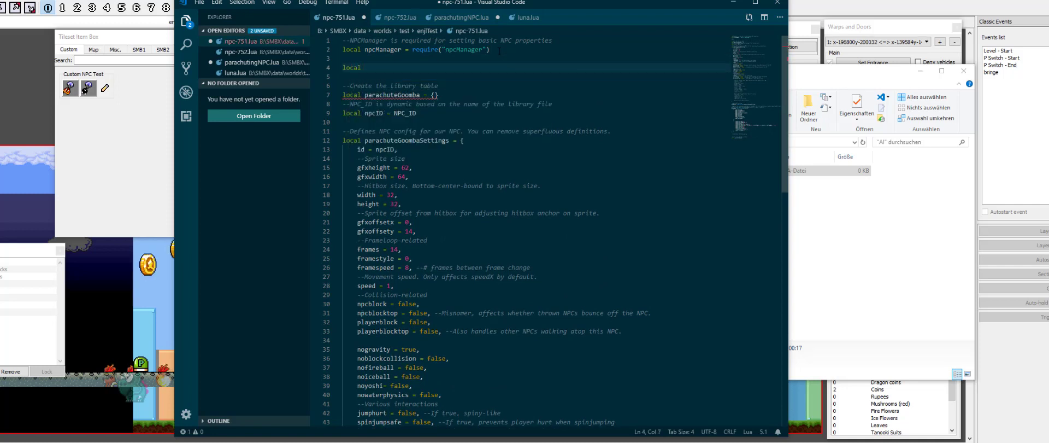
{"action": "type", "text": "p"}
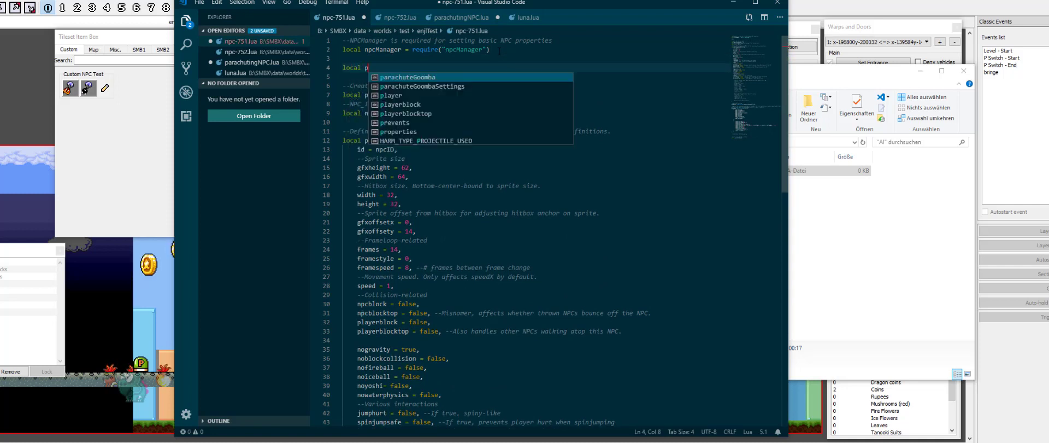
{"action": "key", "text": "Tab"}
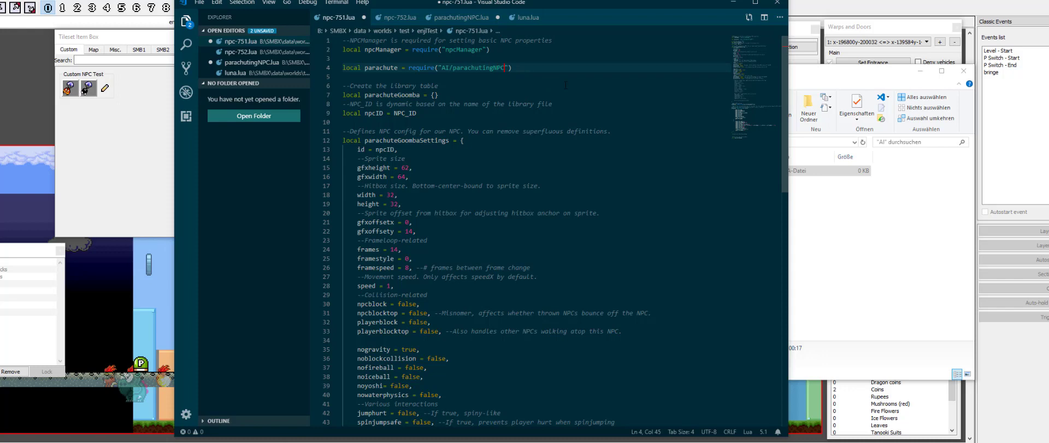
{"action": "scroll", "scroll_direction": "down", "scroll_amount": 3}
{"action": "type", "text": "parachute."}
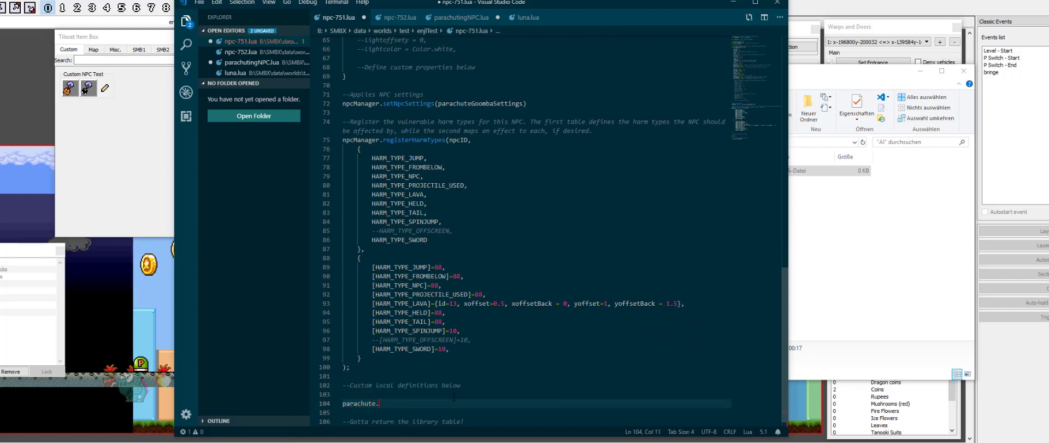
{"action": "type", "text": "register(npcID"}
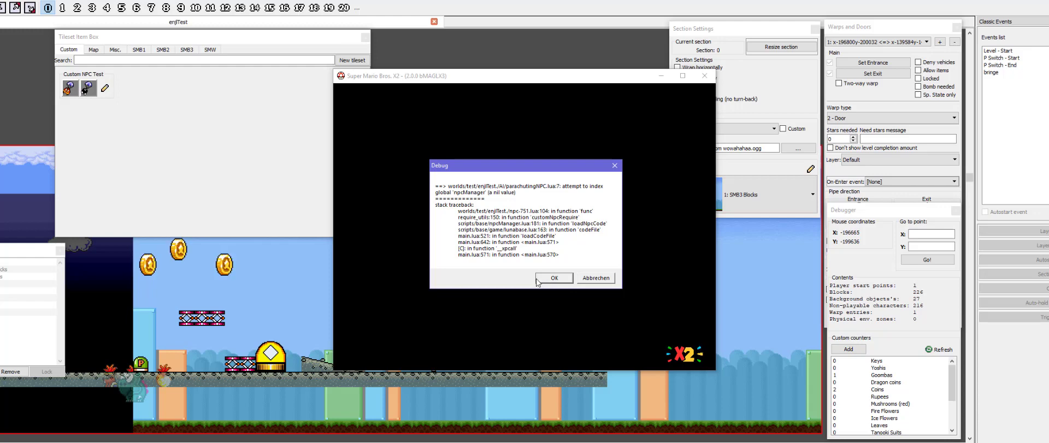
Step: Dismiss the nil-value error and add local npcManager = require("npcManager") atop parachutingNPC.lua
{"action": "left_click", "coordinate": [553, 278]}
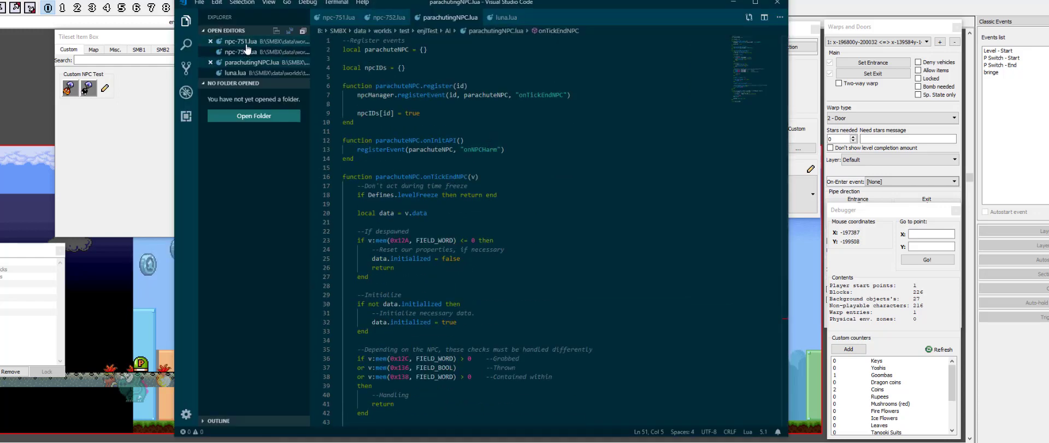
{"action": "left_click", "coordinate": [387, 17]}
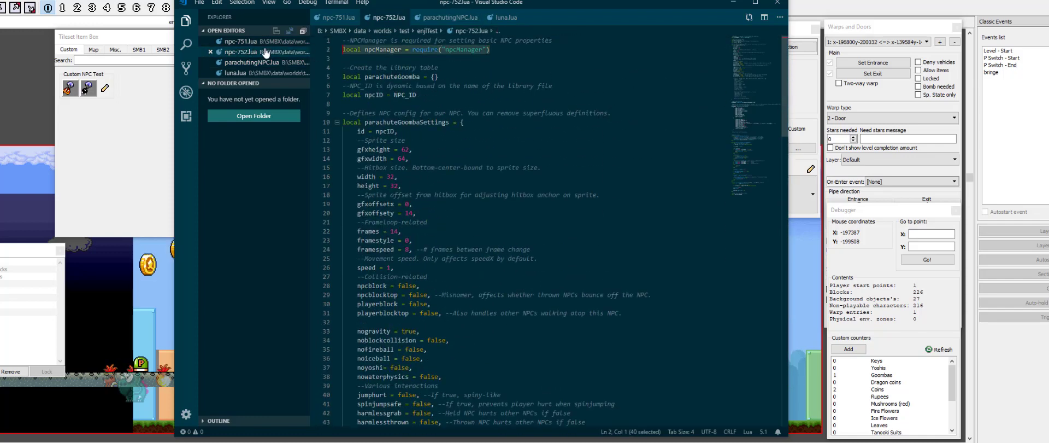
{"action": "left_click", "coordinate": [449, 16]}
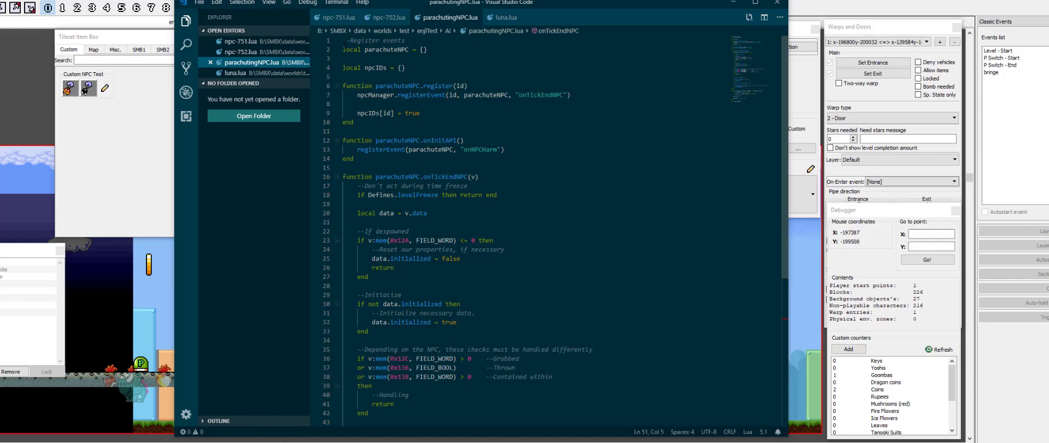
{"action": "type", "text": "local npcManager = require(\"npcManager\")"}
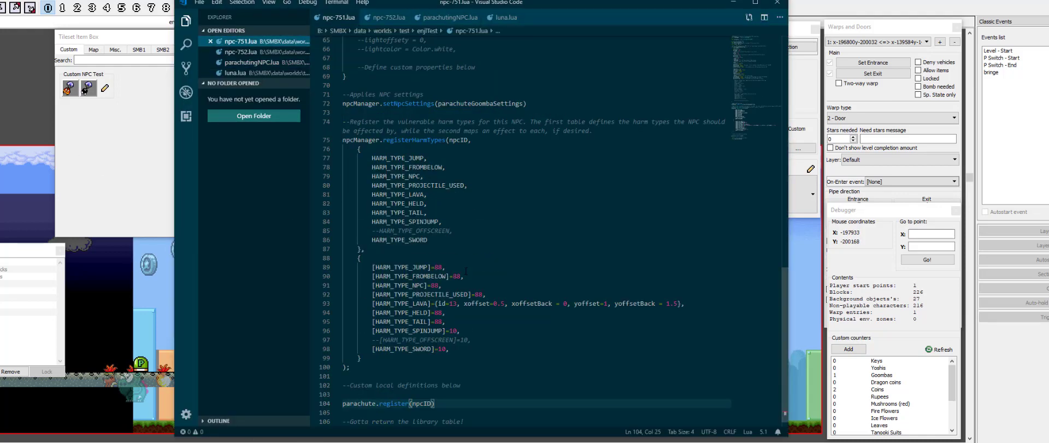
{"action": "scroll", "scroll_direction": "down", "scroll_amount": 3}
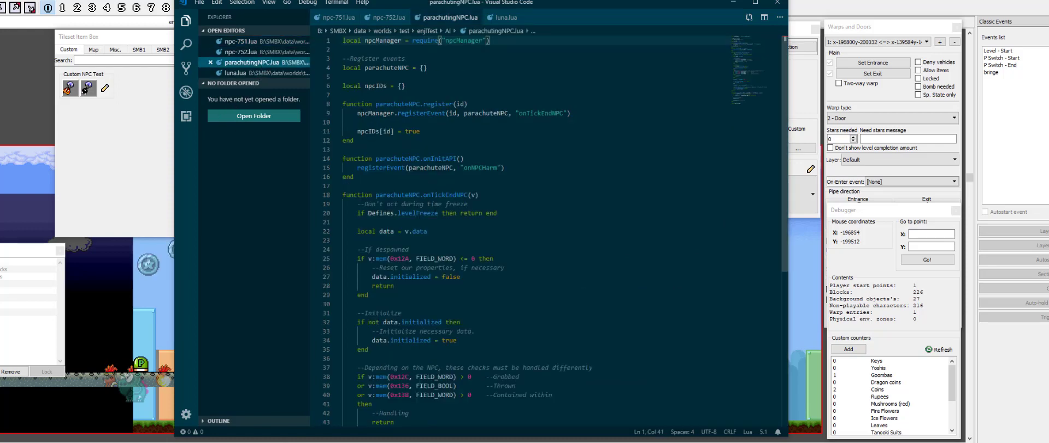
{"action": "double_click", "coordinate": [485, 112]}
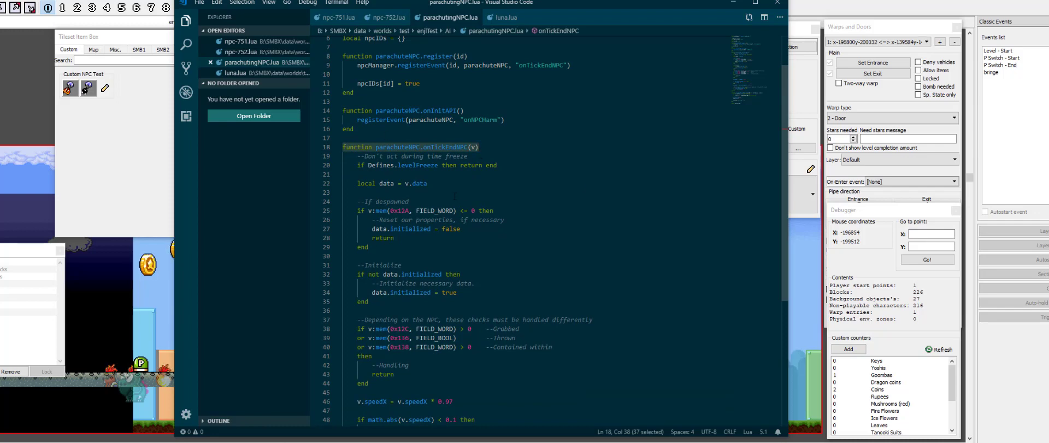
{"action": "scroll", "scroll_direction": "down", "scroll_amount": 3}
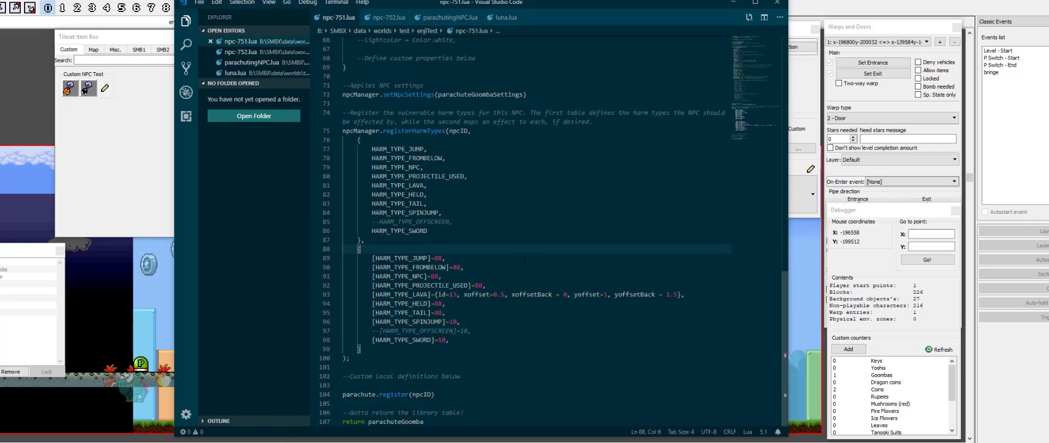
{"action": "left_click", "coordinate": [386, 17]}
{"action": "type", "text": "spawnNPC = 105"}
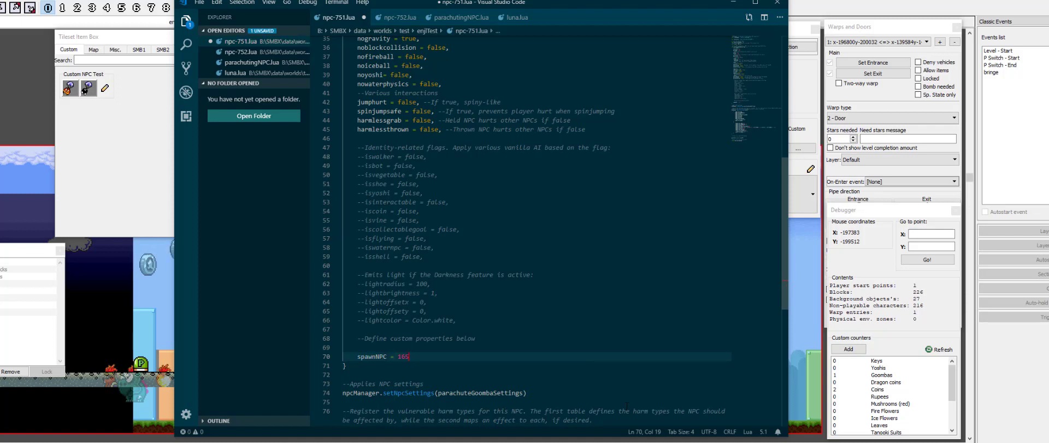
Step: Replace the fixed transform target with an NPC.config[v.id] spawnNPC lookup on line 56
{"action": "left_click", "coordinate": [241, 52]}
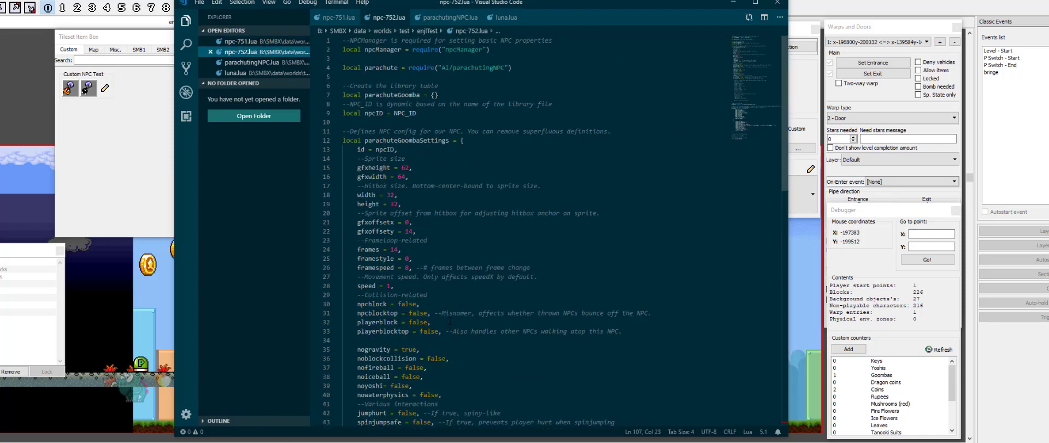
{"action": "scroll", "scroll_direction": "down", "scroll_amount": 3}
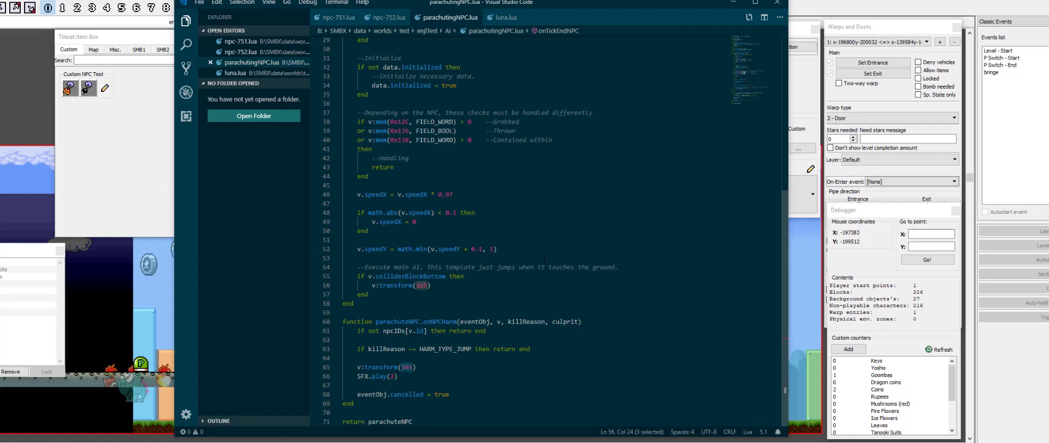
{"action": "type", "text": "NPC.config[v.id"}
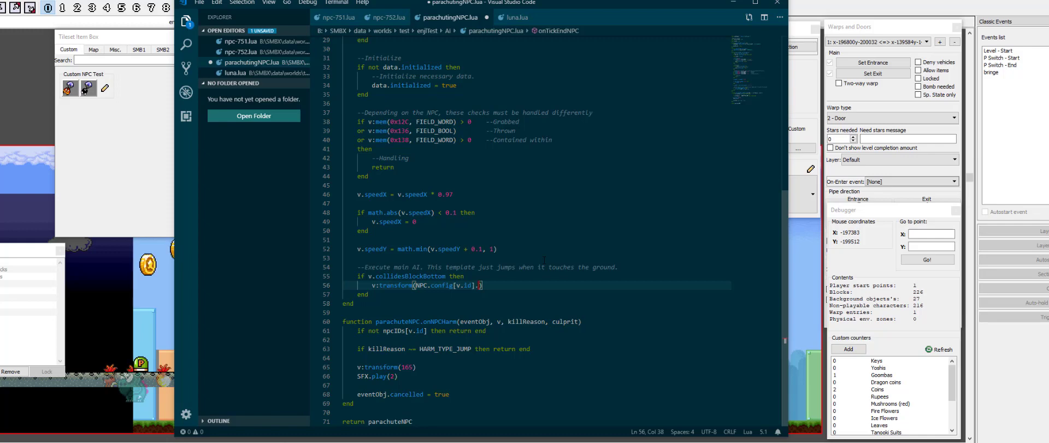
{"action": "type", "text": ".spawnNPC()"}
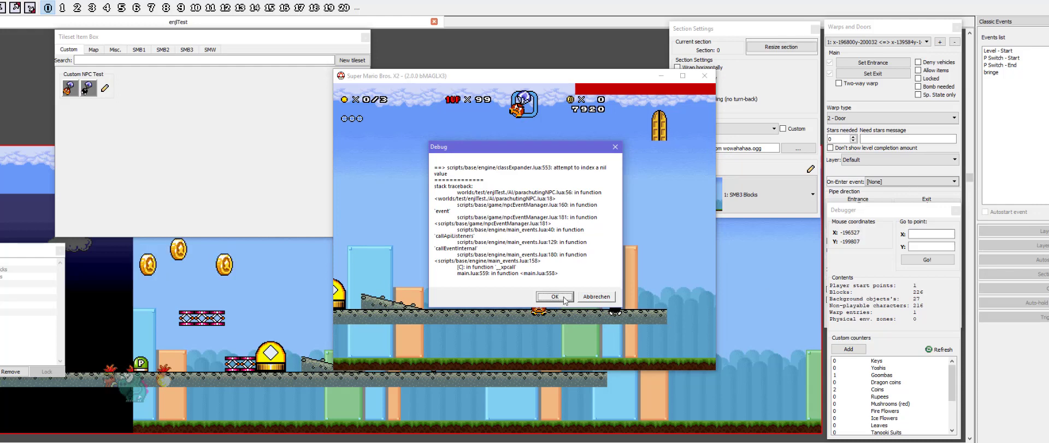
{"action": "mouse_move", "coordinate": [513, 174]}
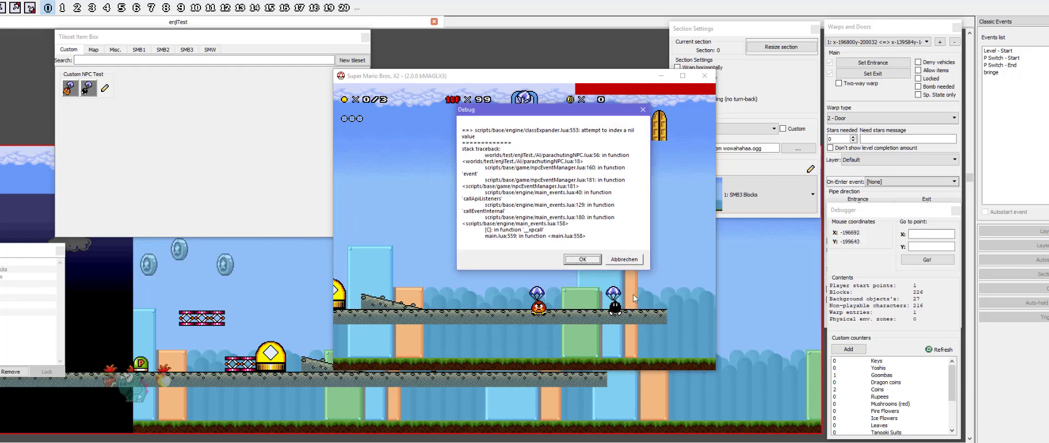
Step: Acknowledge the line 56 nil-index debug report from the test run
{"action": "left_click", "coordinate": [581, 259]}
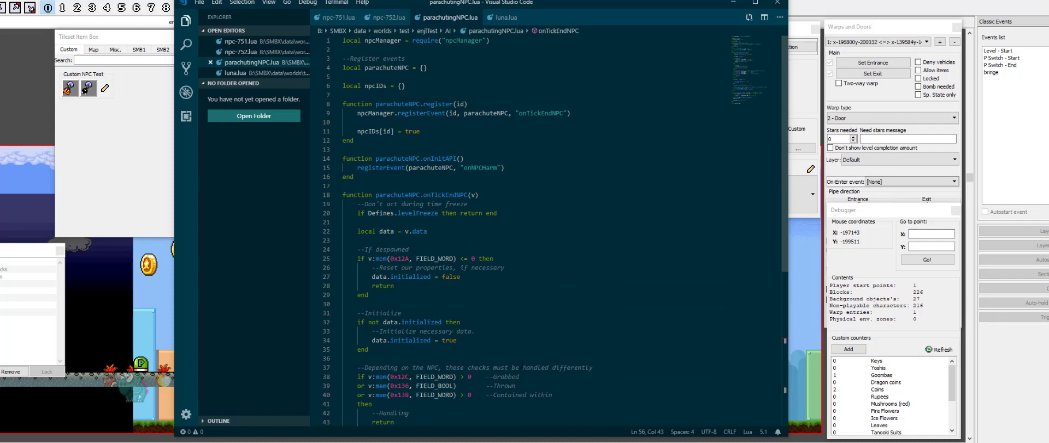
Step: Remove the trailing call so the landing transform passes only NPC.config[v.id]
{"action": "scroll", "scroll_direction": "down", "scroll_amount": 3}
{"action": "type", "text": "v:transform(NPC.config[v.id])"}
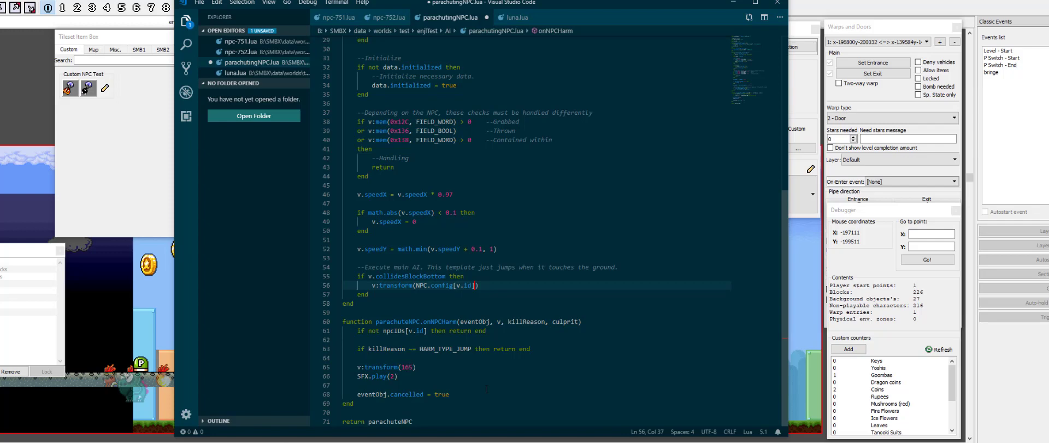
{"action": "key", "text": "Backspace"}
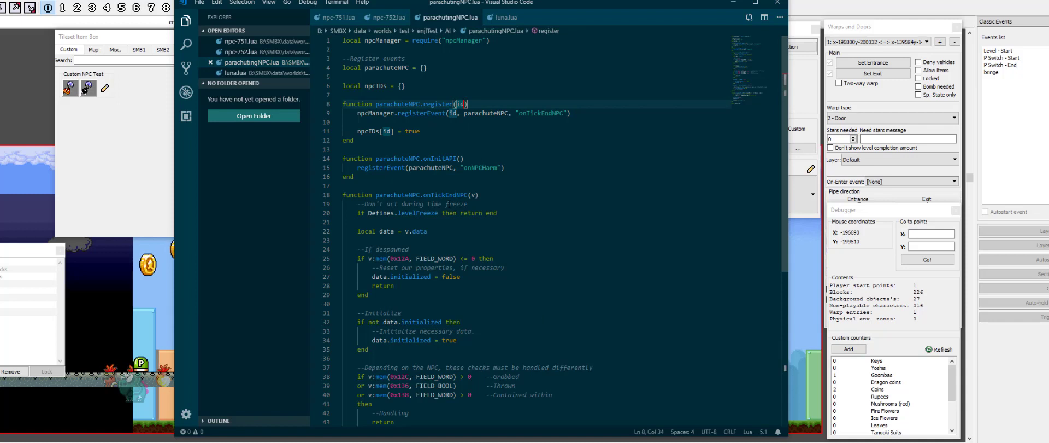
Step: Add a spawnID parameter to register and store it in npcIDs[id]
{"action": "type", "text": ","}
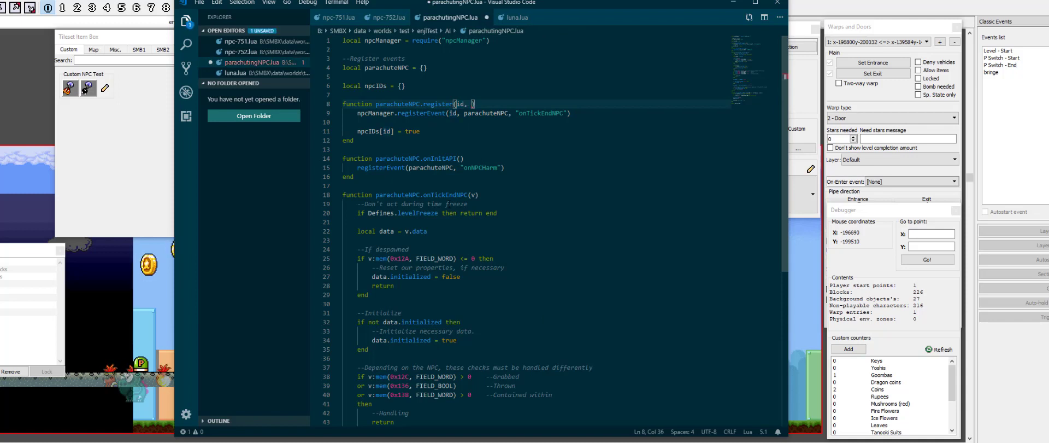
{"action": "type", "text": "spawnID"}
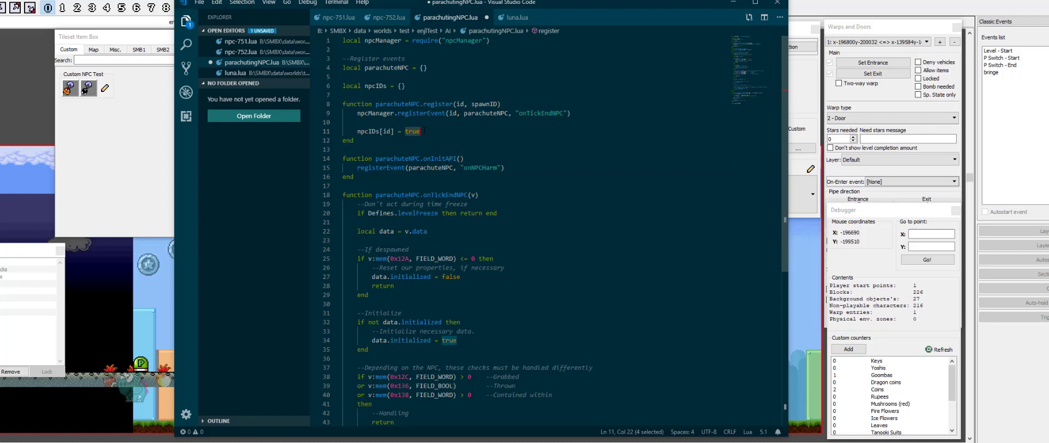
{"action": "type", "text": "spawnID"}
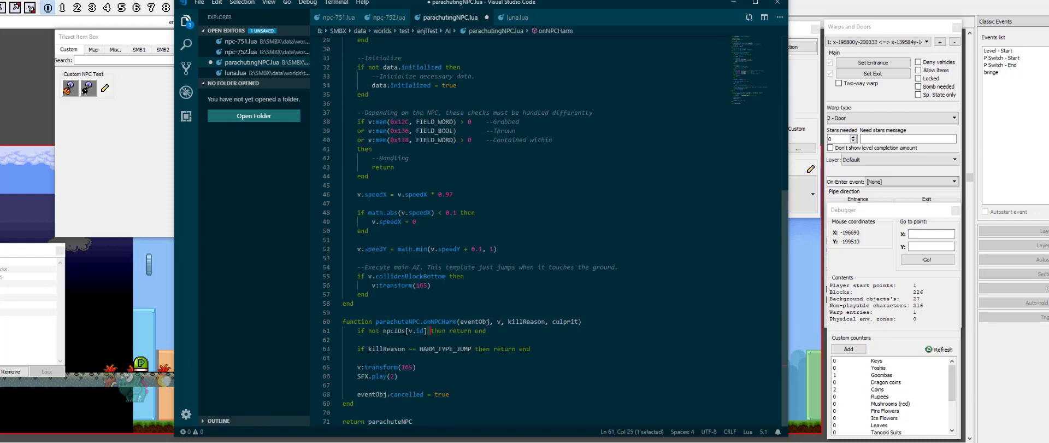
Step: Make npc-751.lua call parachute.register with spawn id 165
{"action": "left_click", "coordinate": [415, 349]}
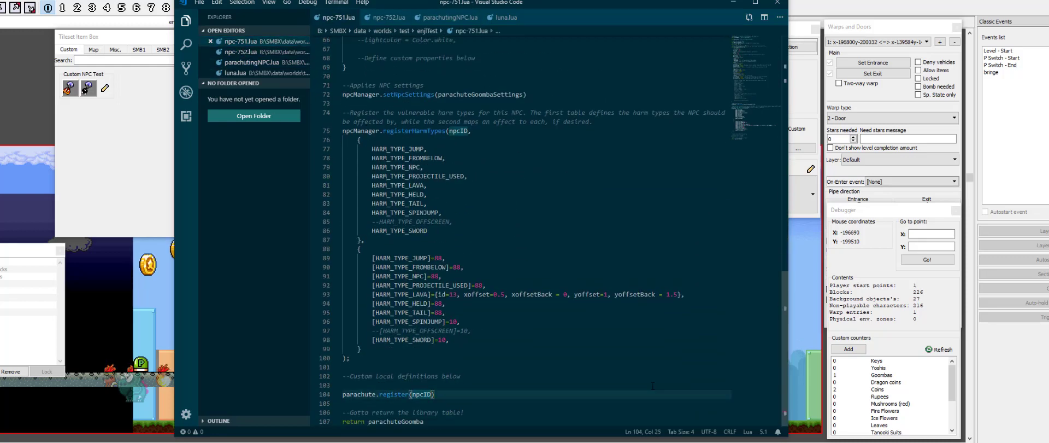
{"action": "type", "text": ", 165"}
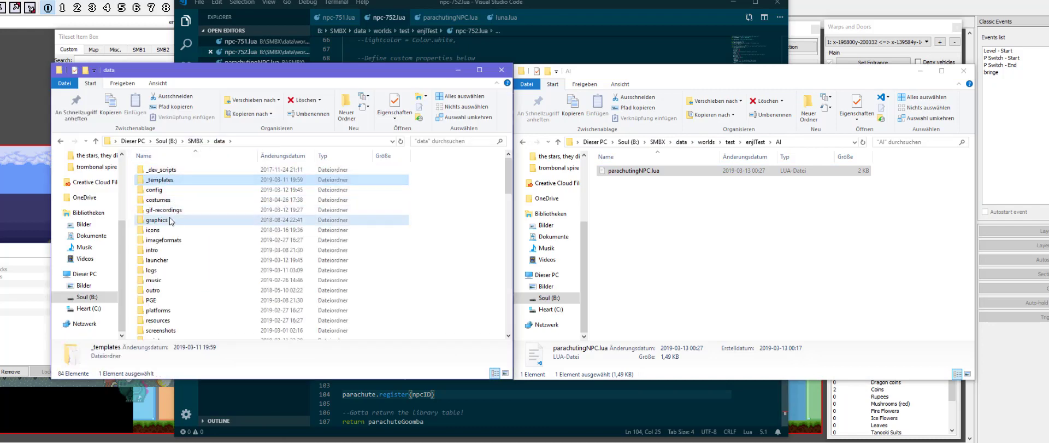
Step: Browse the data graphics npc folder for a sprite number
{"action": "double_click", "coordinate": [158, 220]}
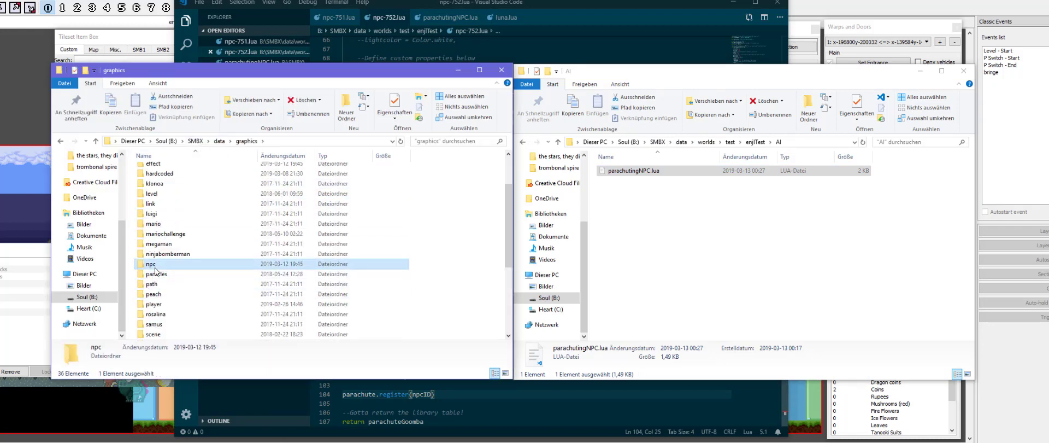
{"action": "double_click", "coordinate": [151, 263]}
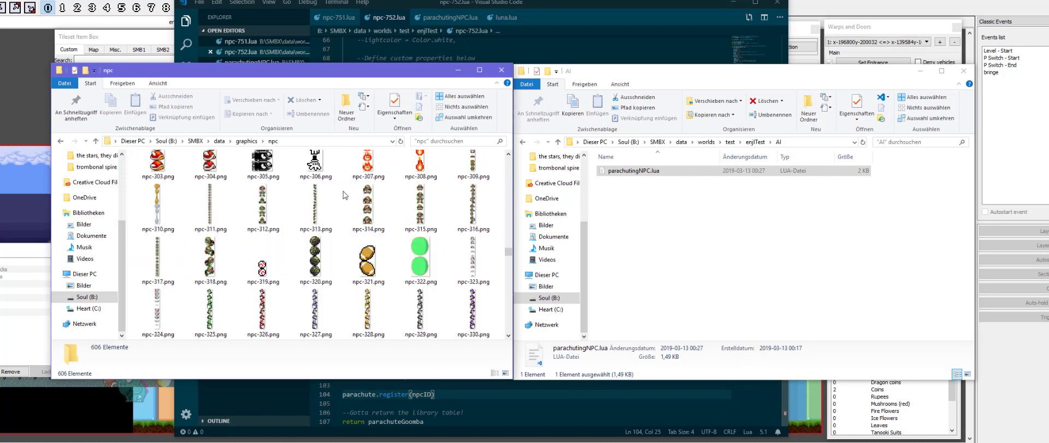
{"action": "scroll", "scroll_direction": "down", "scroll_amount": 3}
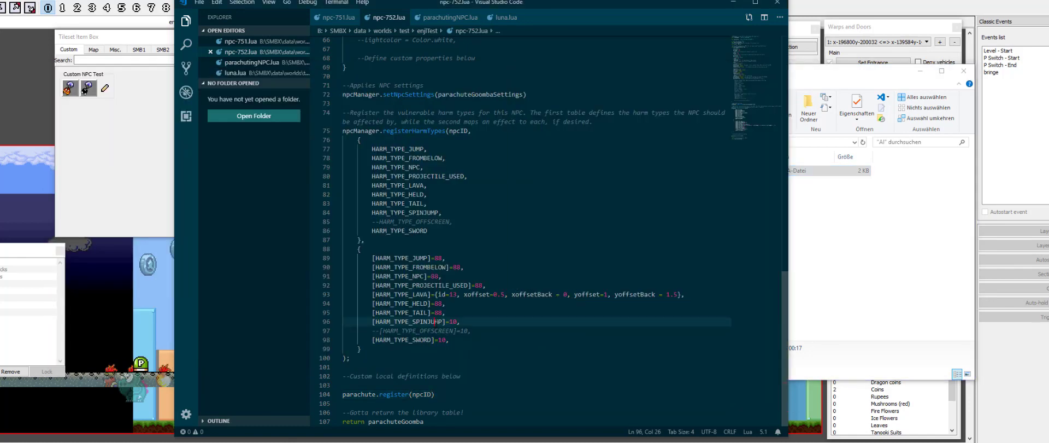
Step: Give npc-752.lua's register call spawn id 400, then check the effect graphics folder
{"action": "left_click", "coordinate": [425, 193]}
{"action": "type", "text": ", "}
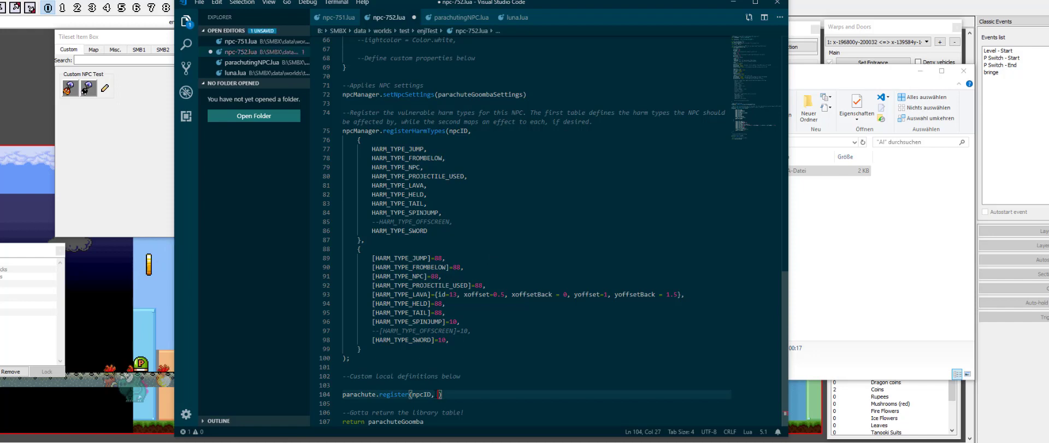
{"action": "type", "text": "400"}
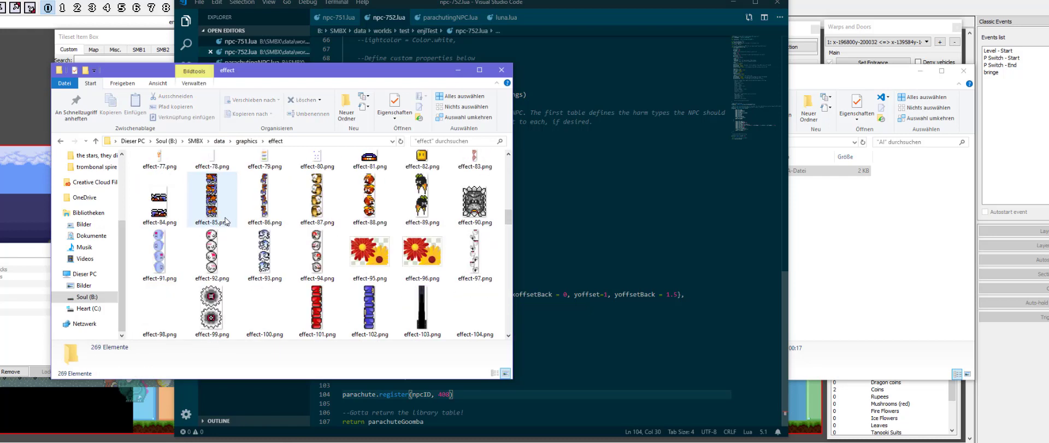
{"action": "scroll", "scroll_direction": "down", "scroll_amount": 3}
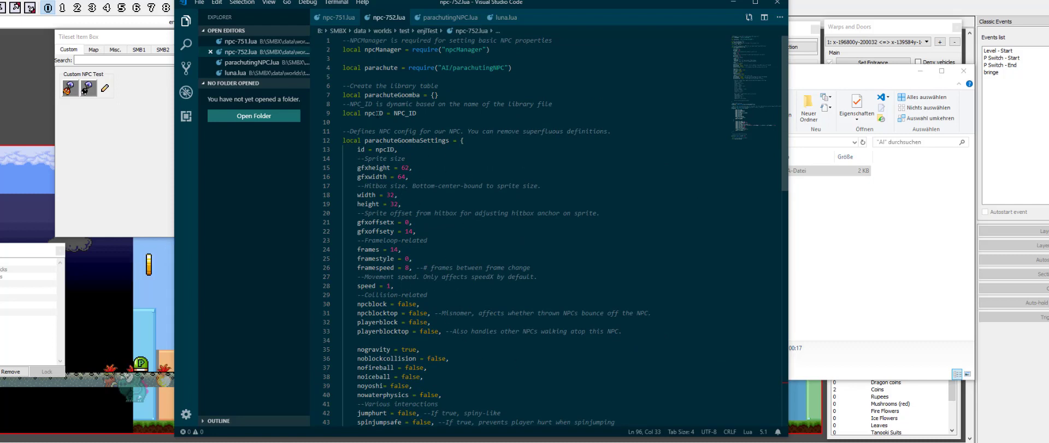
Step: Return to parachutingNPC.lua's register code with the effect folder window in front
{"action": "left_click", "coordinate": [446, 16]}
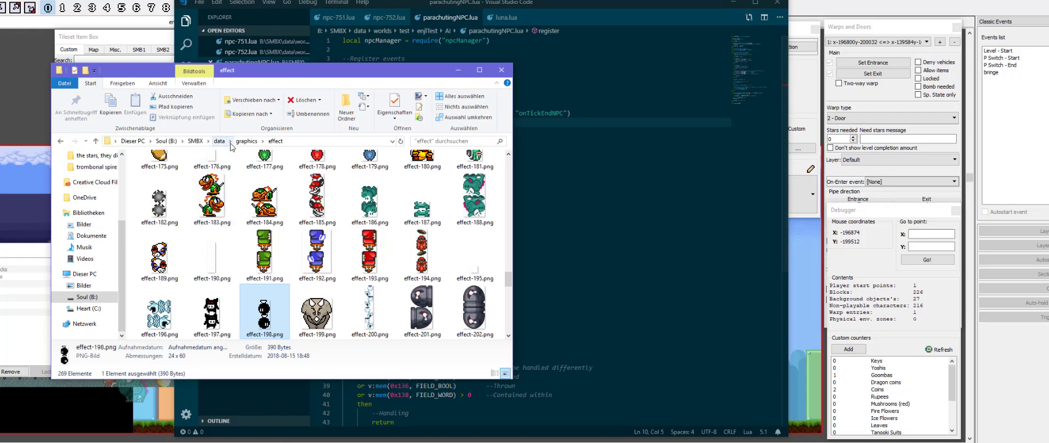
Step: Navigate data > scripts > NPCs > AI and open waterleaper.lua as a reference
{"action": "left_click", "coordinate": [218, 141]}
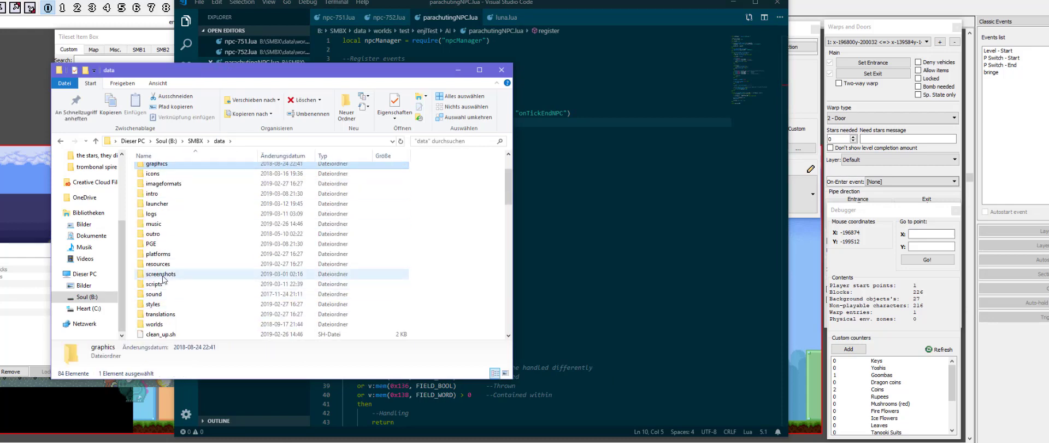
{"action": "double_click", "coordinate": [159, 283]}
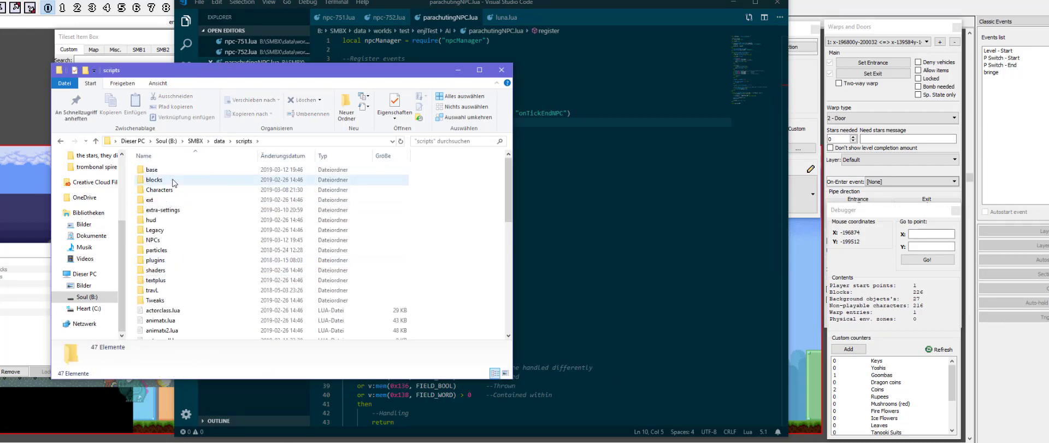
{"action": "left_click", "coordinate": [152, 170]}
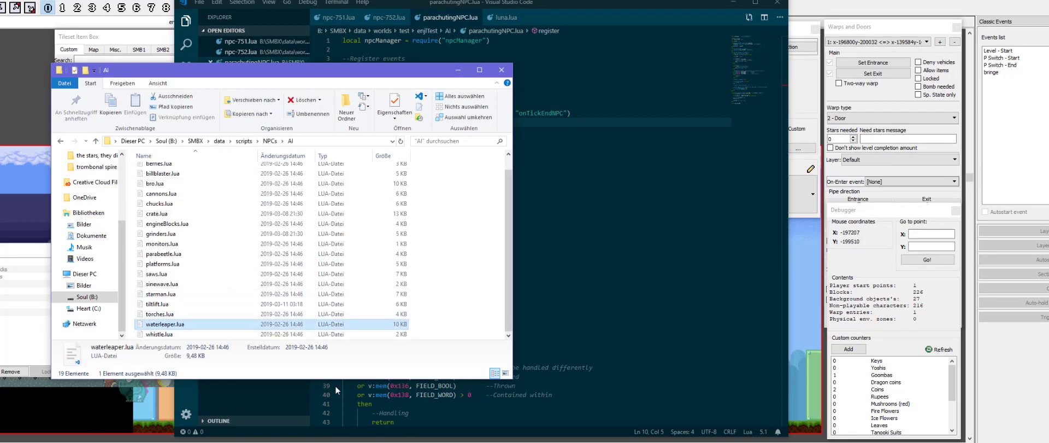
{"action": "double_click", "coordinate": [165, 324]}
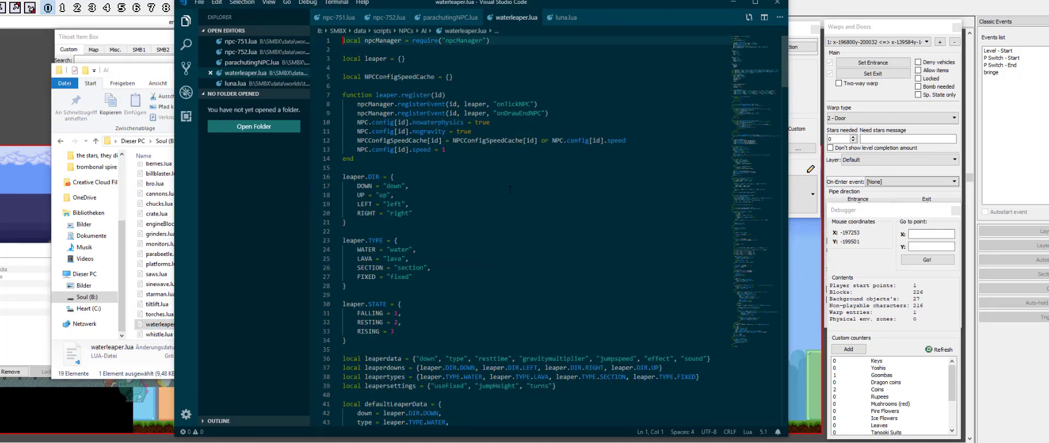
{"action": "scroll", "scroll_direction": "down", "scroll_amount": 3}
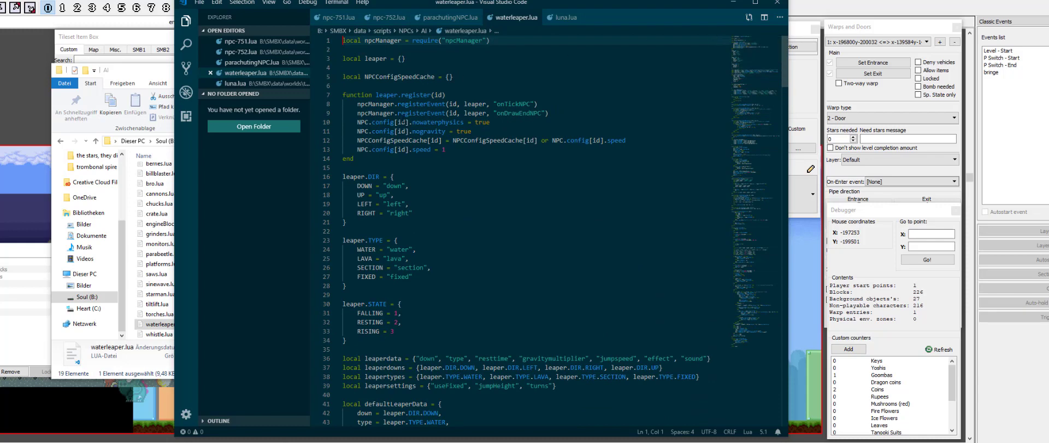
{"action": "mouse_move", "coordinate": [154, 233]}
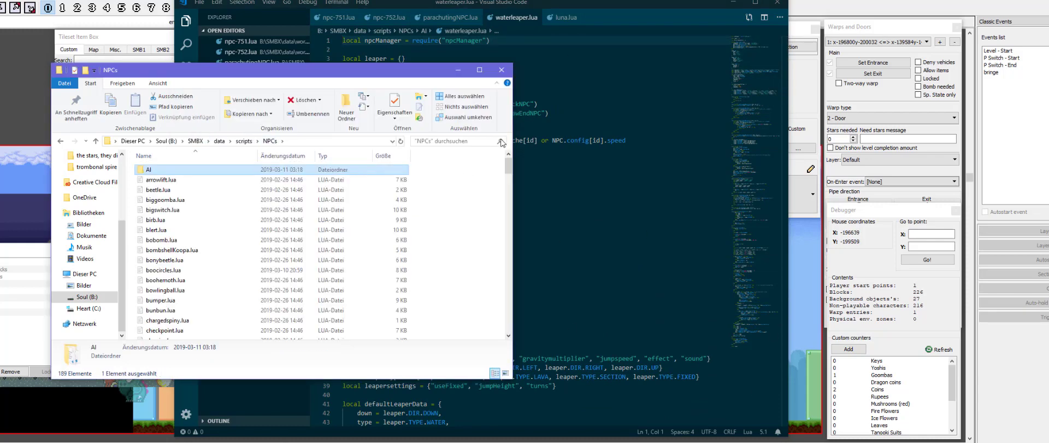
{"action": "scroll", "scroll_direction": "down", "scroll_amount": 3}
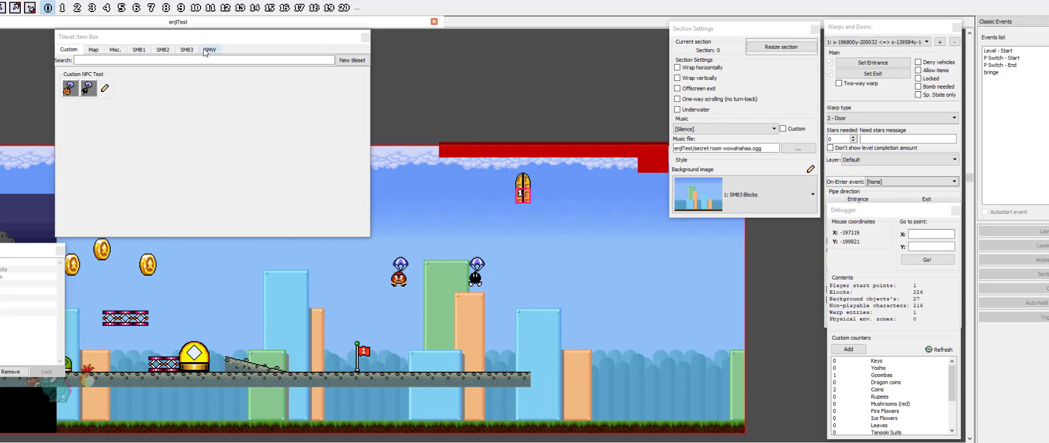
Step: Switch the item catalog to the SMB2 tileset's NPC list after the parachute test
{"action": "left_click", "coordinate": [210, 49]}
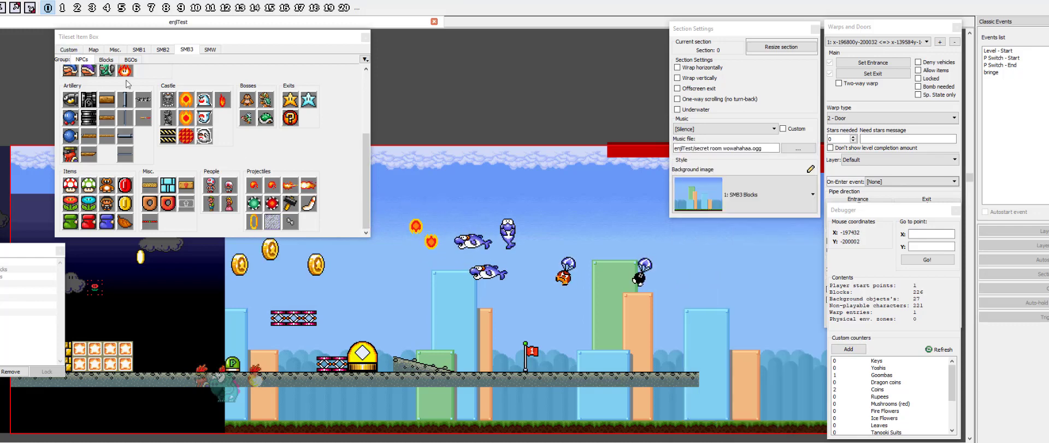
{"action": "left_click", "coordinate": [163, 50]}
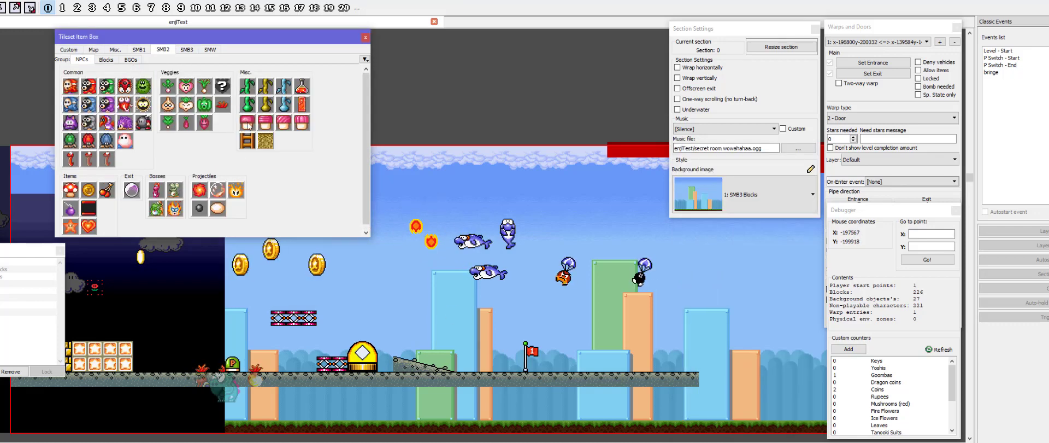